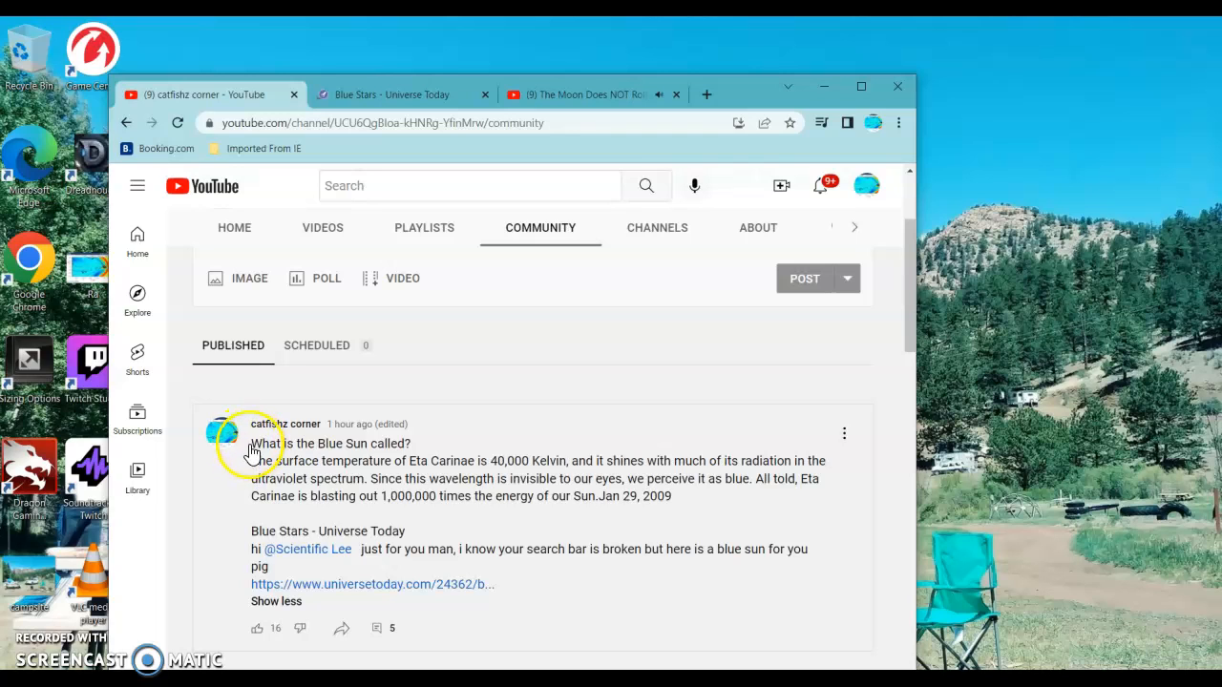
Step: Highlight 'What is the Blue Sun called?' through the end of the Eta Carinae paragraph
{"action": "left_click_drag", "start_coordinate": [251, 443], "coordinate": [298, 468]}
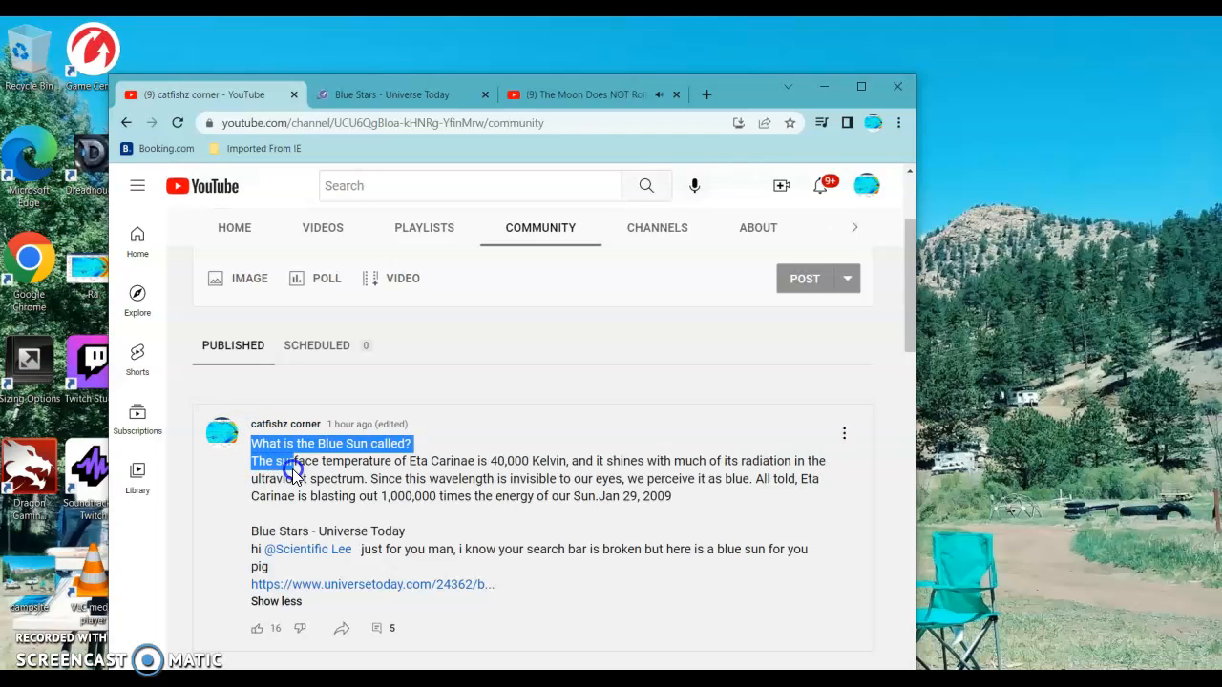
{"action": "left_click_drag", "start_coordinate": [294, 469], "coordinate": [729, 506]}
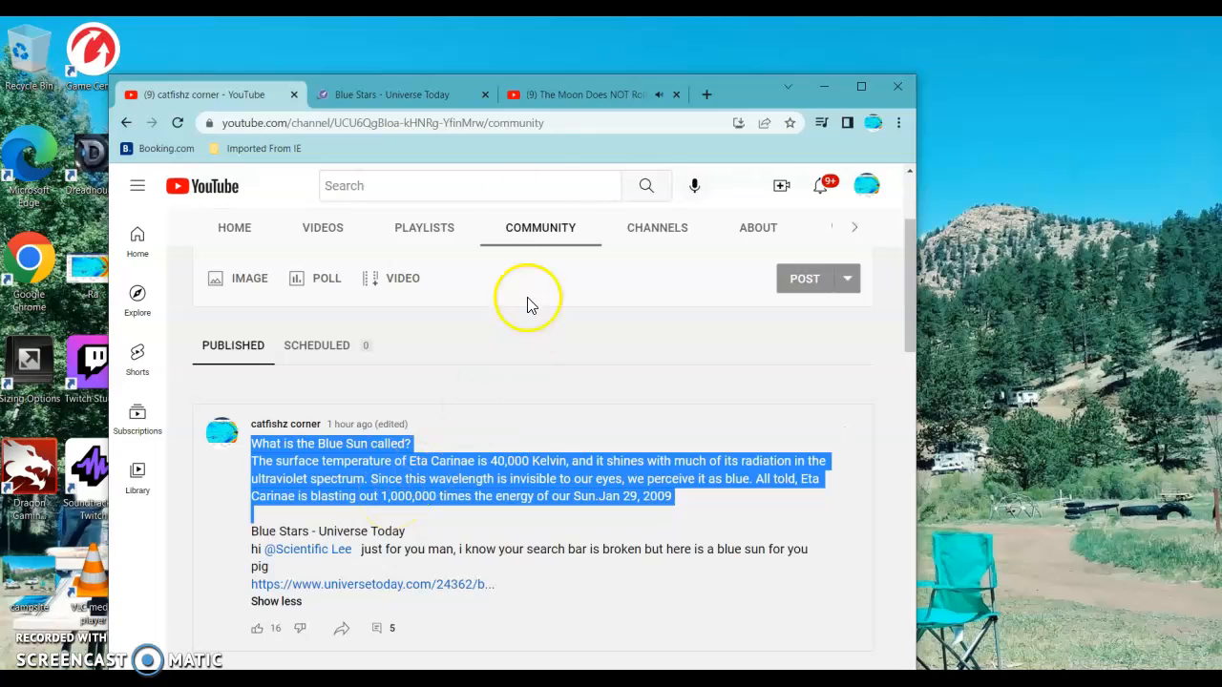
Step: Switch to the 'Blue Stars - Universe Today' tab and scroll down toward Eta Carinae
{"action": "left_click", "coordinate": [401, 93]}
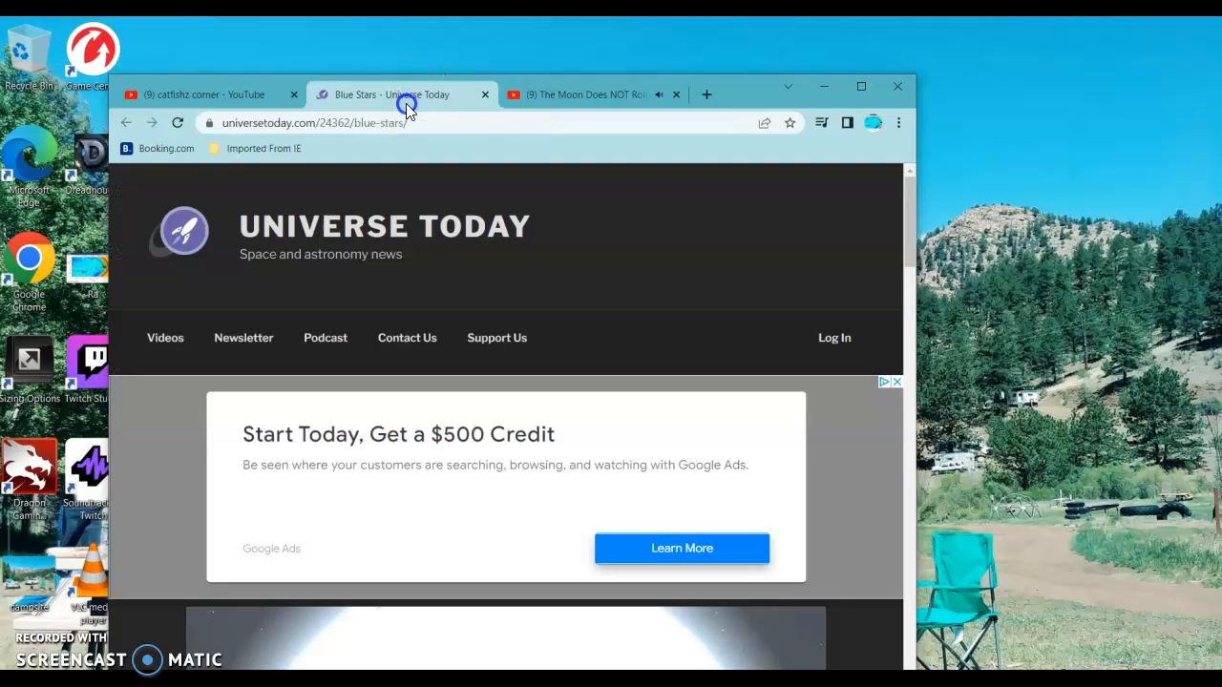
{"action": "mouse_move", "coordinate": [911, 153]}
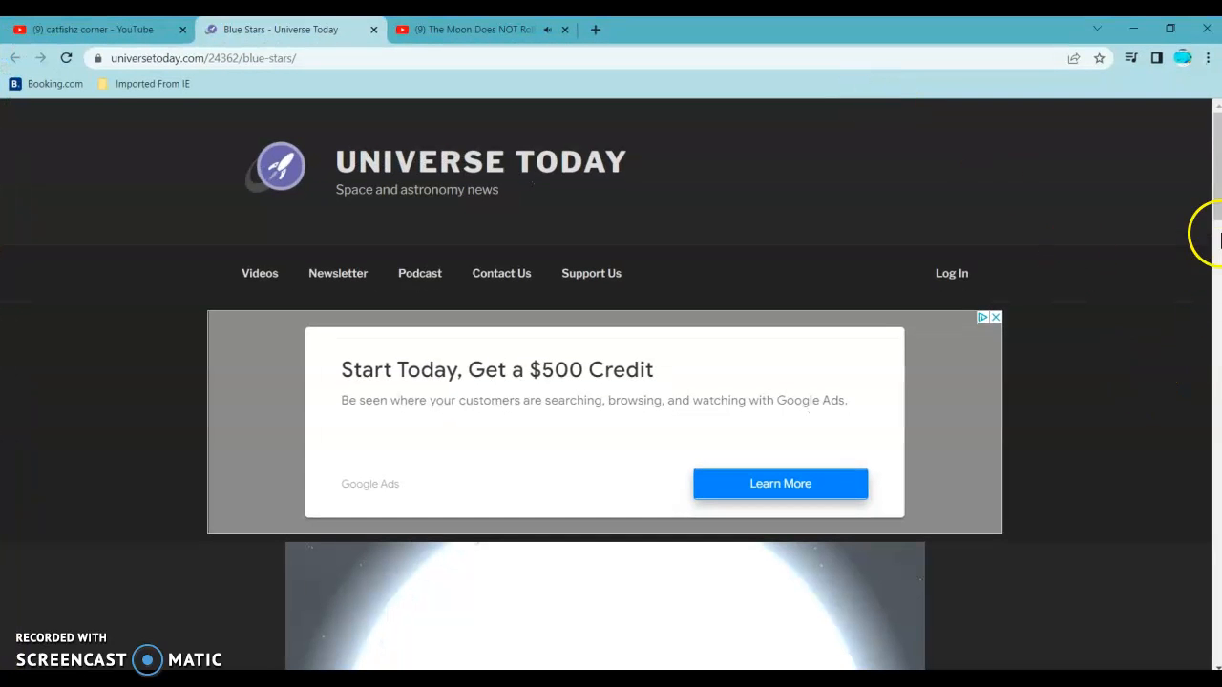
{"action": "scroll", "scroll_direction": "down", "scroll_amount": 3}
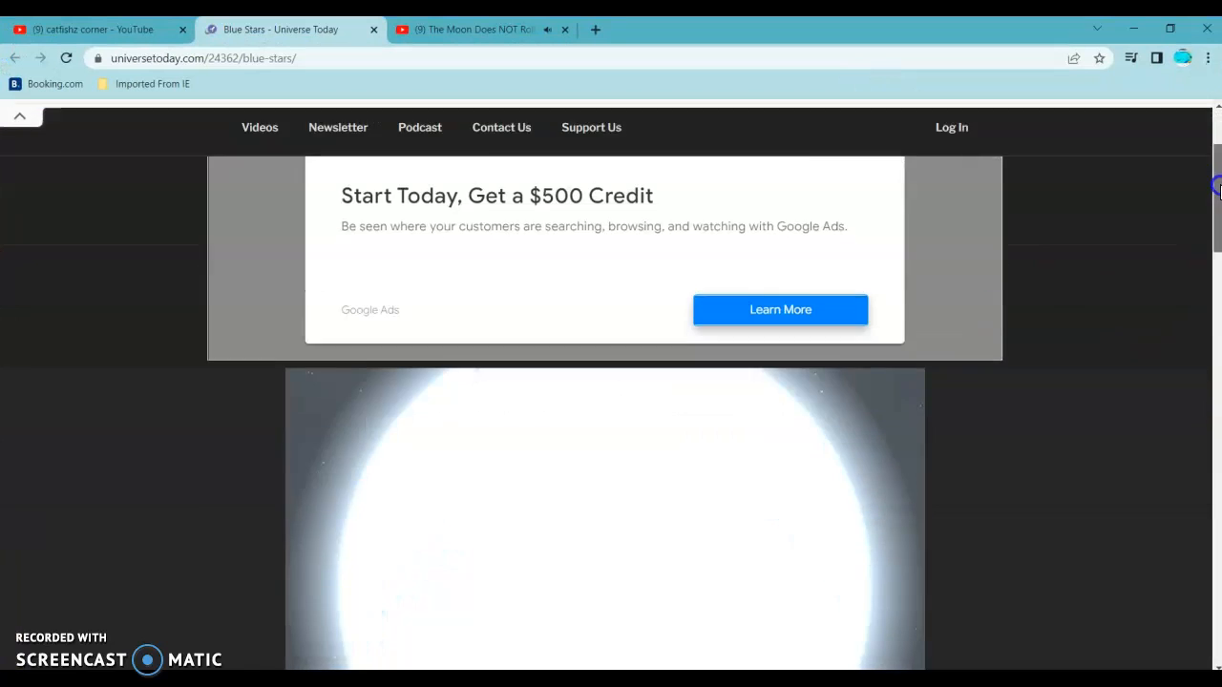
{"action": "scroll", "scroll_direction": "down", "scroll_amount": 3}
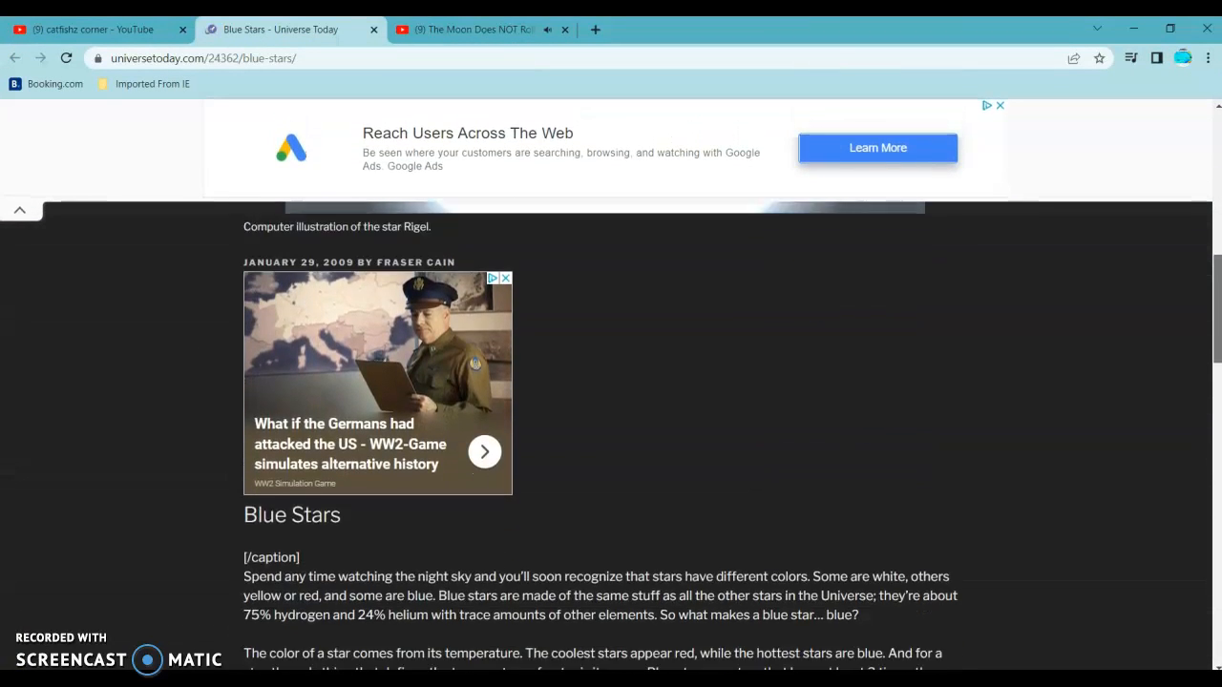
{"action": "scroll", "scroll_direction": "down", "scroll_amount": 3}
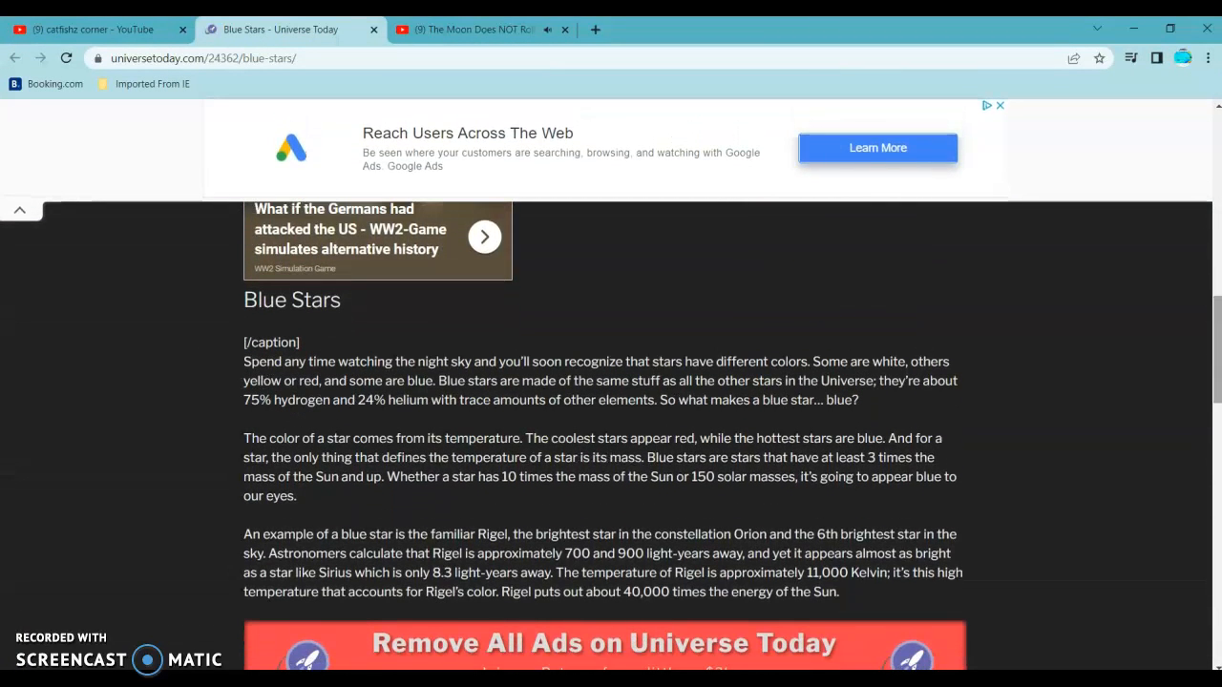
{"action": "mouse_move", "coordinate": [1212, 334]}
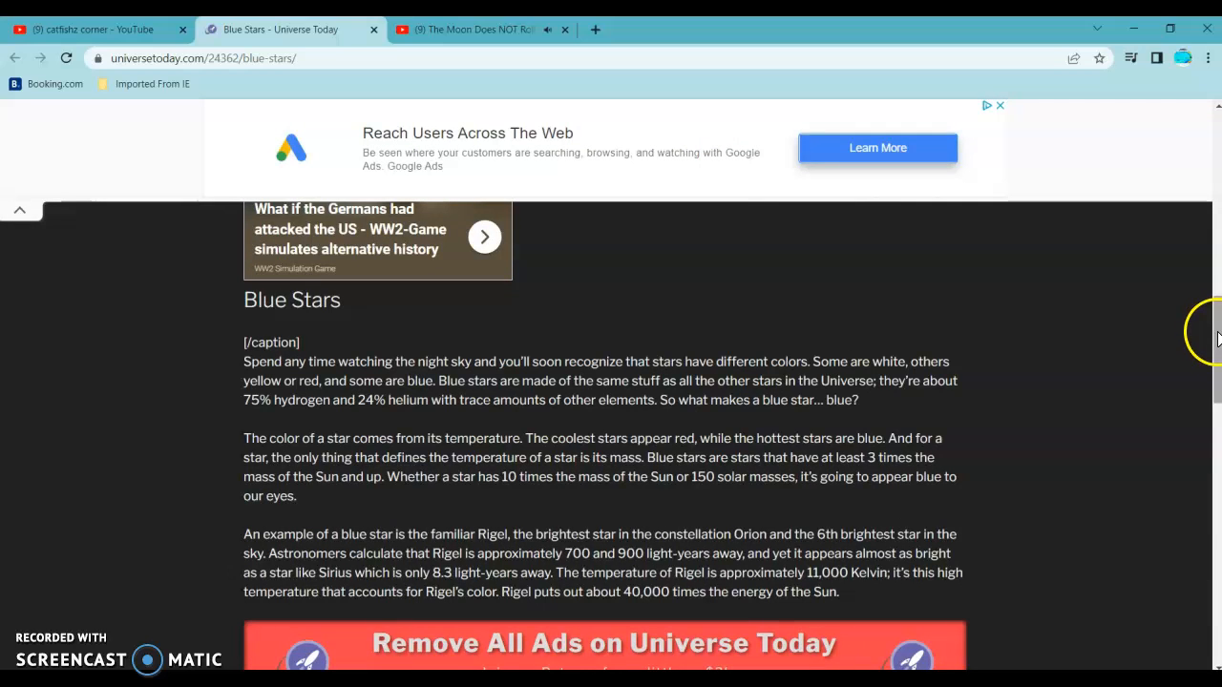
{"action": "scroll", "scroll_direction": "down", "scroll_amount": 3}
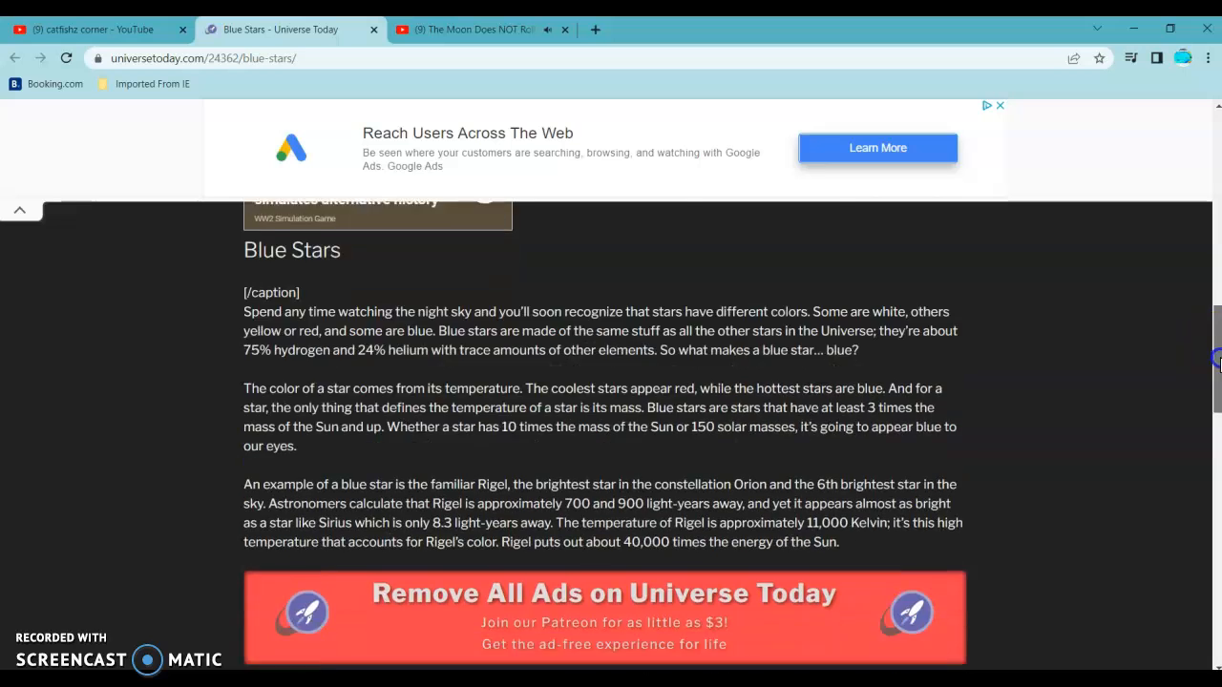
{"action": "scroll", "scroll_direction": "down", "scroll_amount": 3}
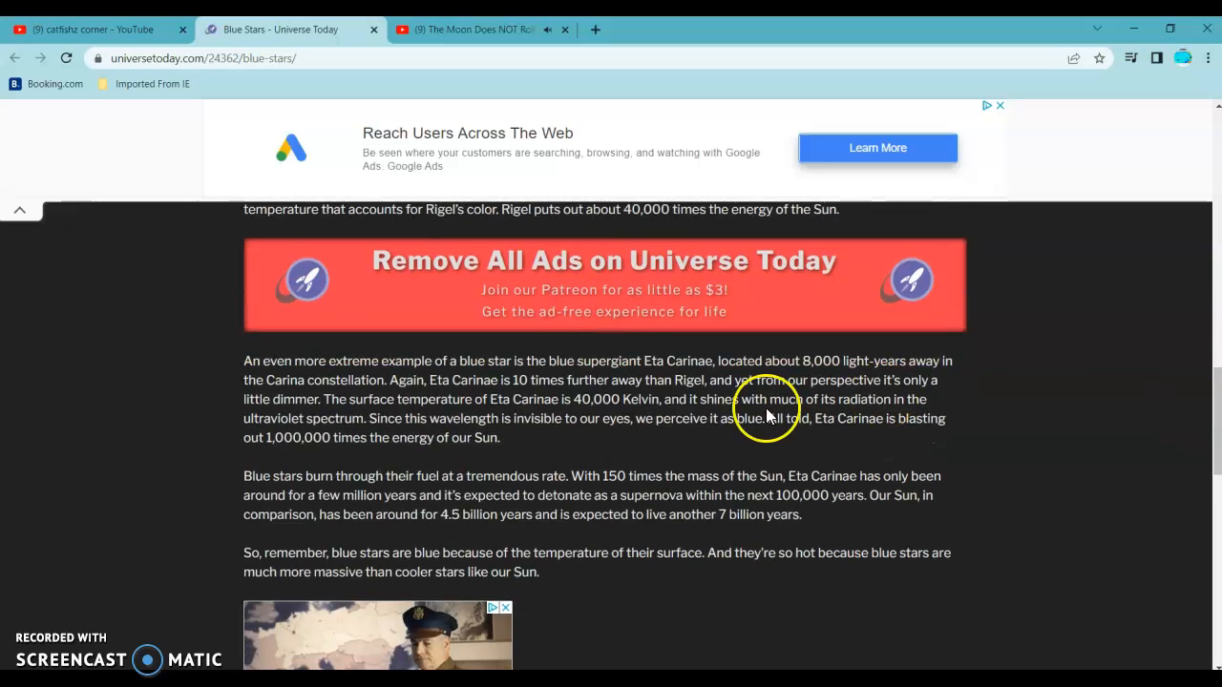
{"action": "mouse_move", "coordinate": [227, 399]}
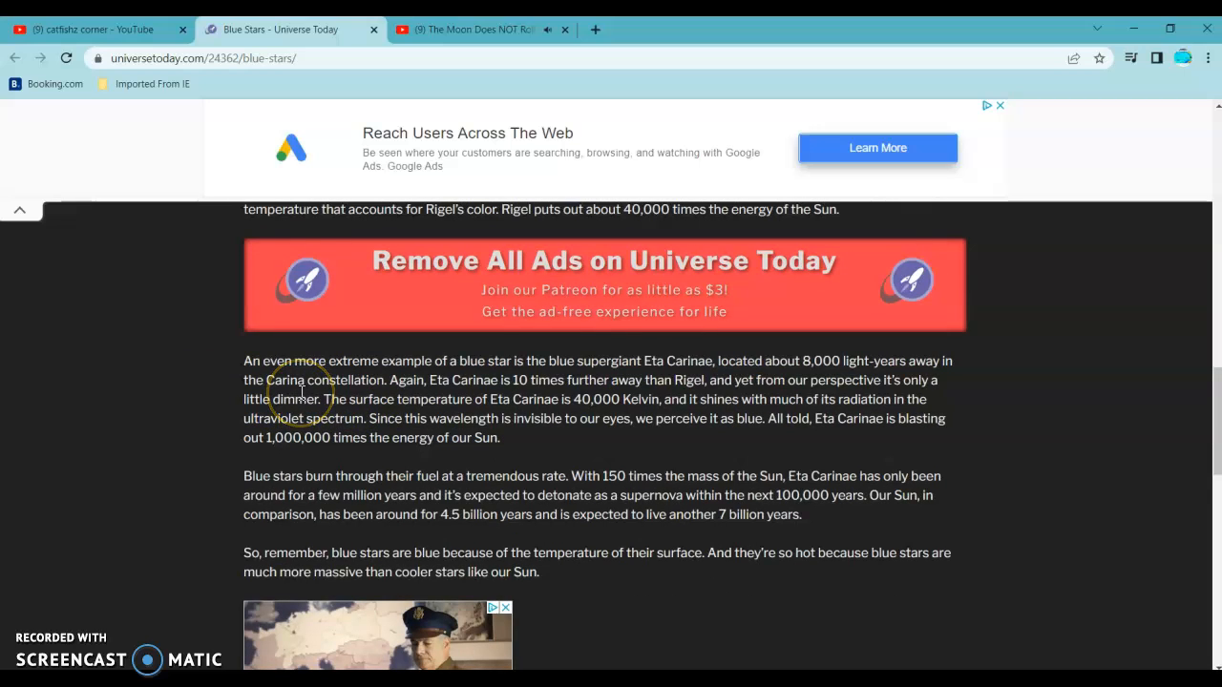
{"action": "mouse_move", "coordinate": [618, 425]}
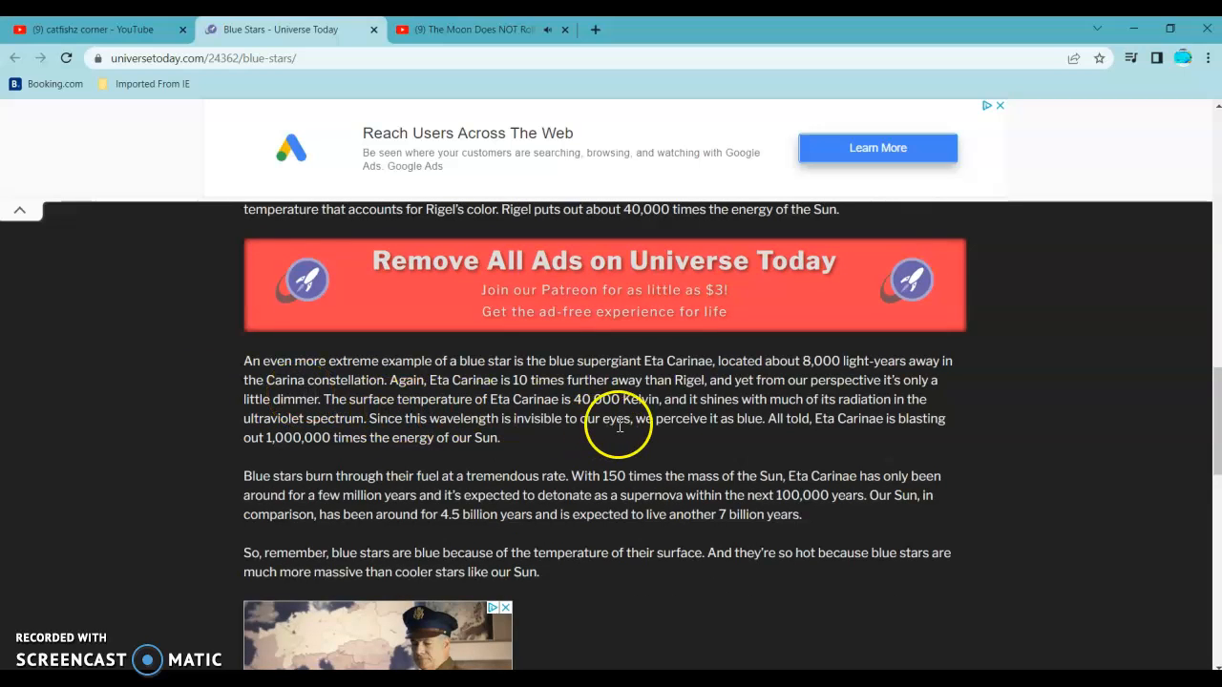
{"action": "mouse_move", "coordinate": [671, 441]}
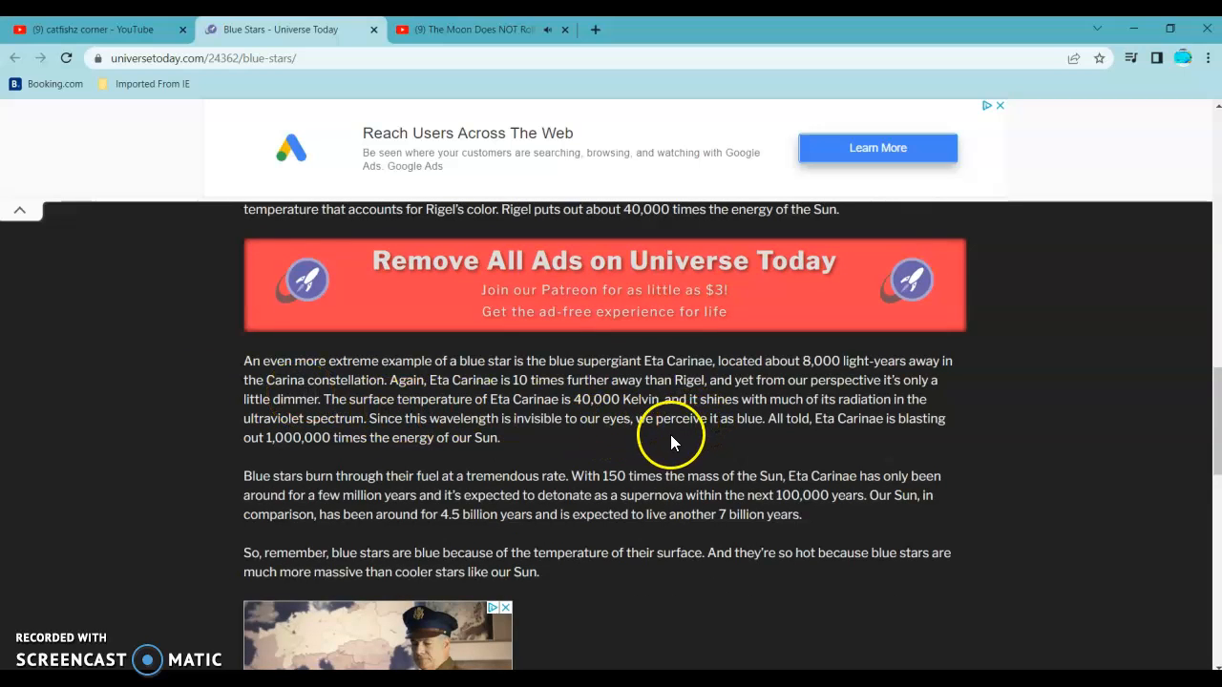
{"action": "mouse_move", "coordinate": [242, 423]}
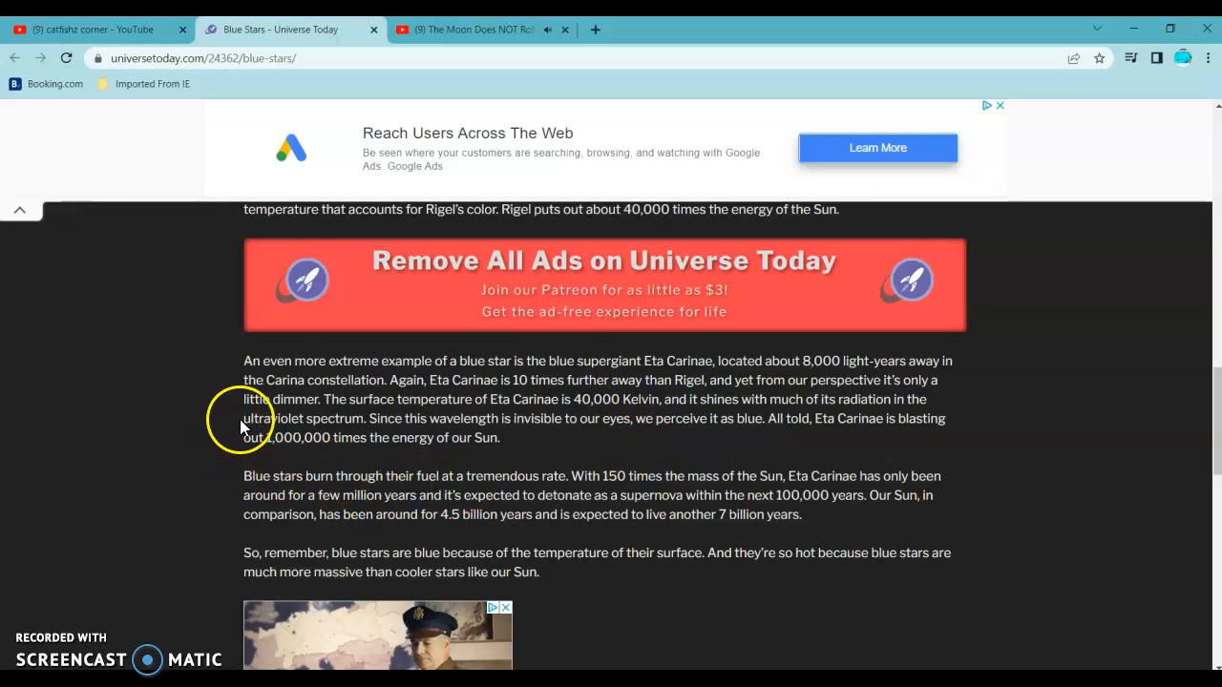
Step: Highlight the ultraviolet wavelength phrase through 'invisible to our eyes' in the article
{"action": "left_click_drag", "start_coordinate": [245, 418], "coordinate": [315, 437]}
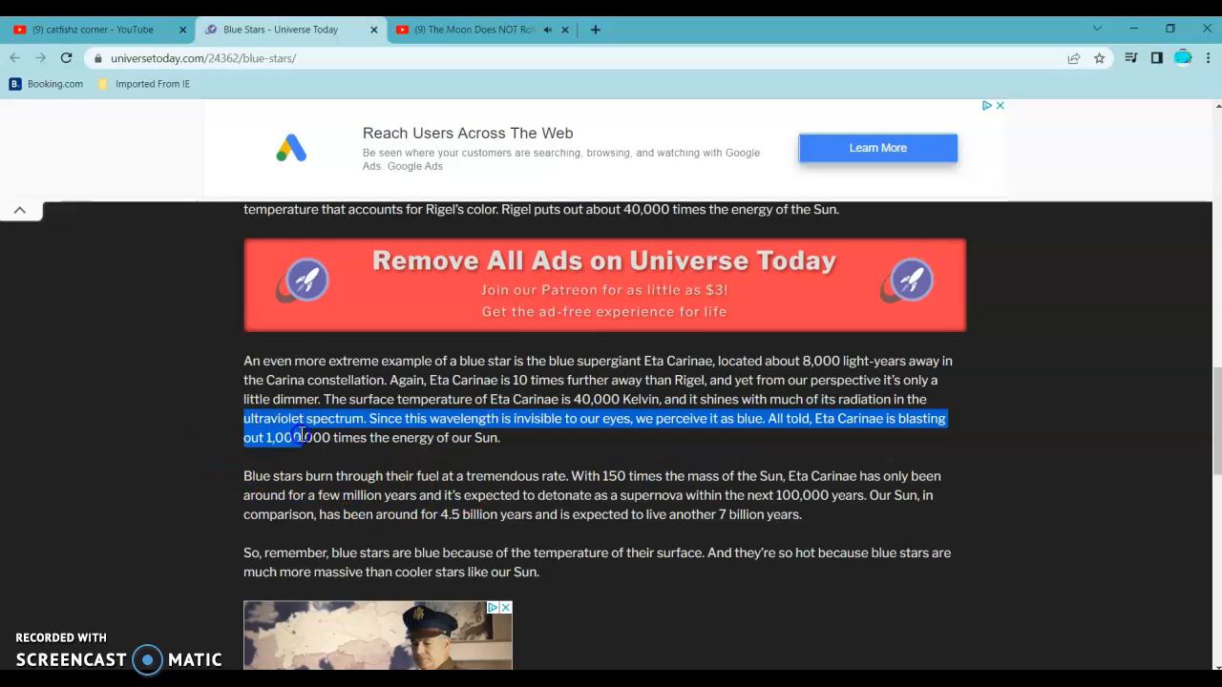
{"action": "left_click_drag", "start_coordinate": [305, 436], "coordinate": [492, 412]}
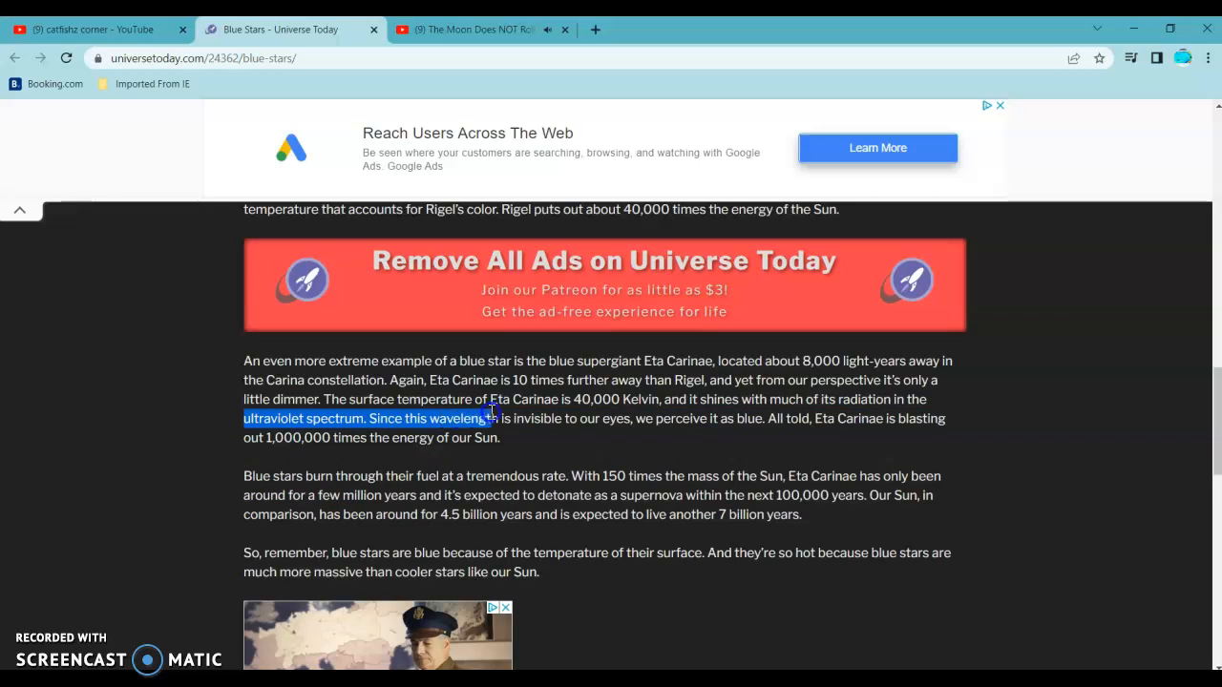
{"action": "left_click_drag", "start_coordinate": [487, 418], "coordinate": [630, 418]}
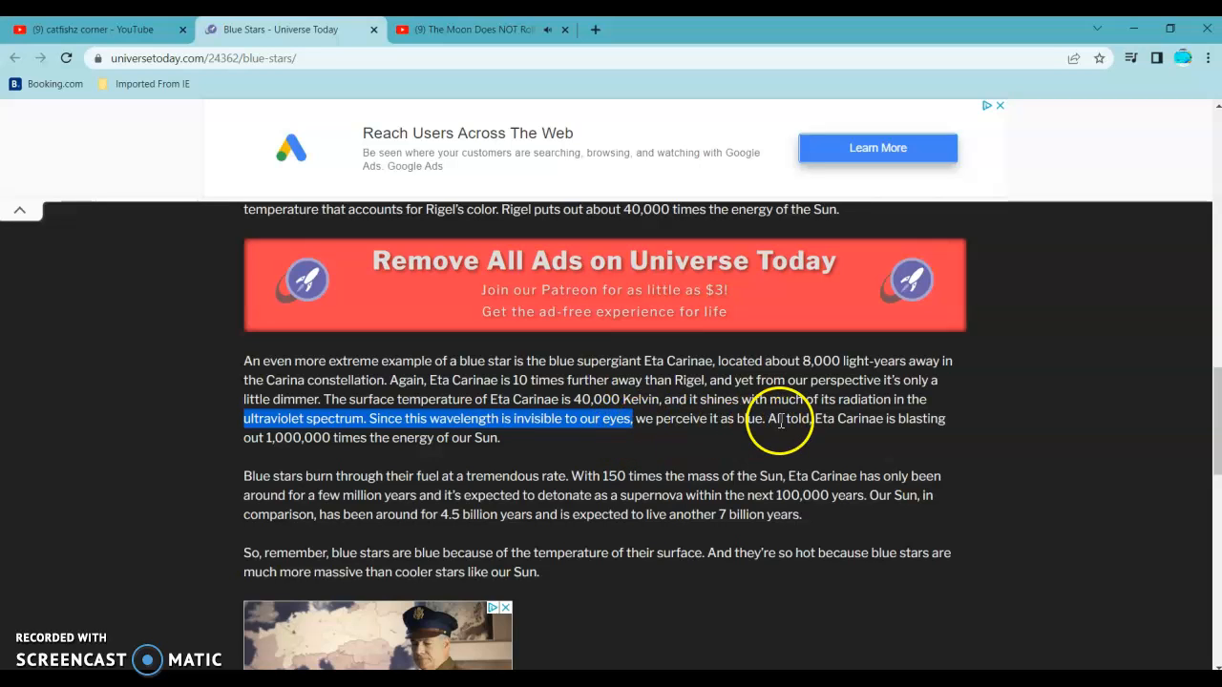
{"action": "double_click", "coordinate": [747, 418]}
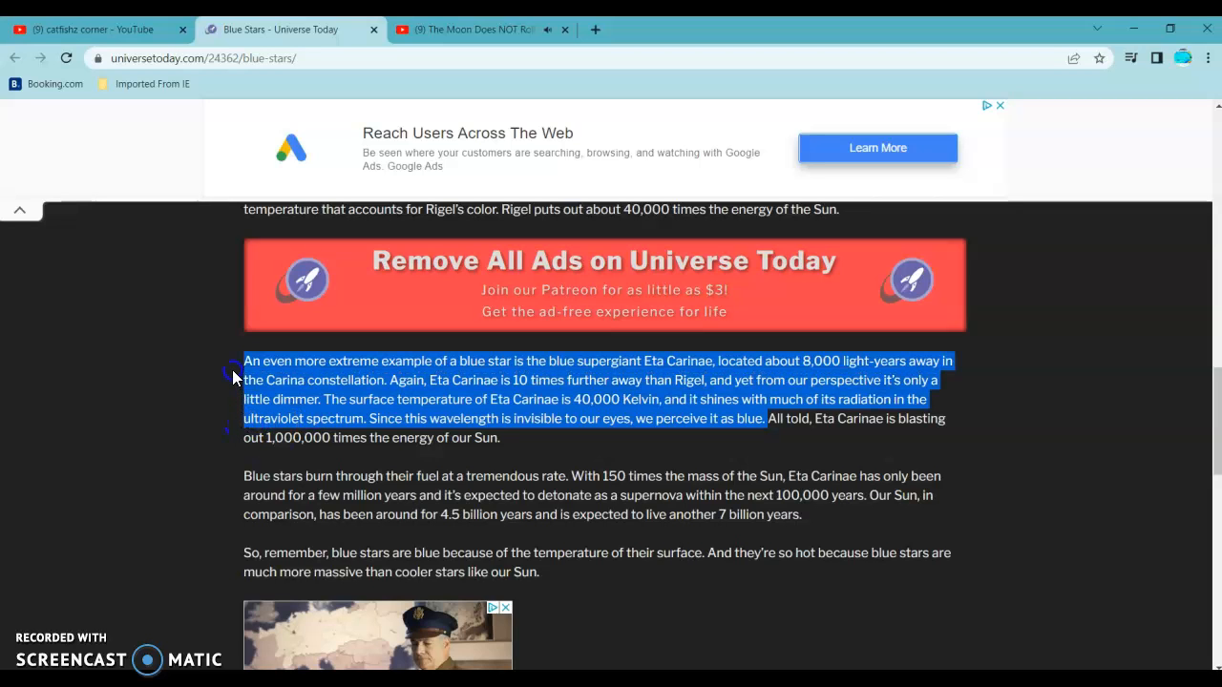
Step: Select the Eta Carinae paragraph, clear it, then reselect 'ultraviolet' and 'Blue stars'
{"action": "left_click_drag", "start_coordinate": [234, 372], "coordinate": [248, 529]}
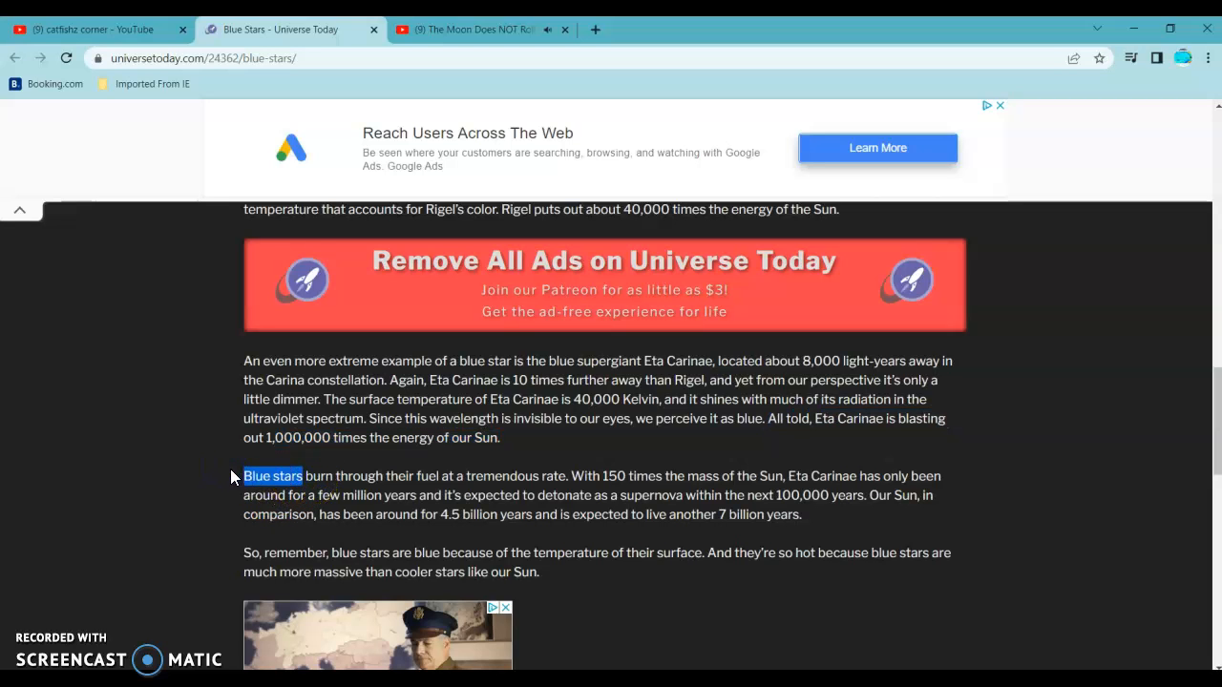
{"action": "left_click", "coordinate": [304, 488]}
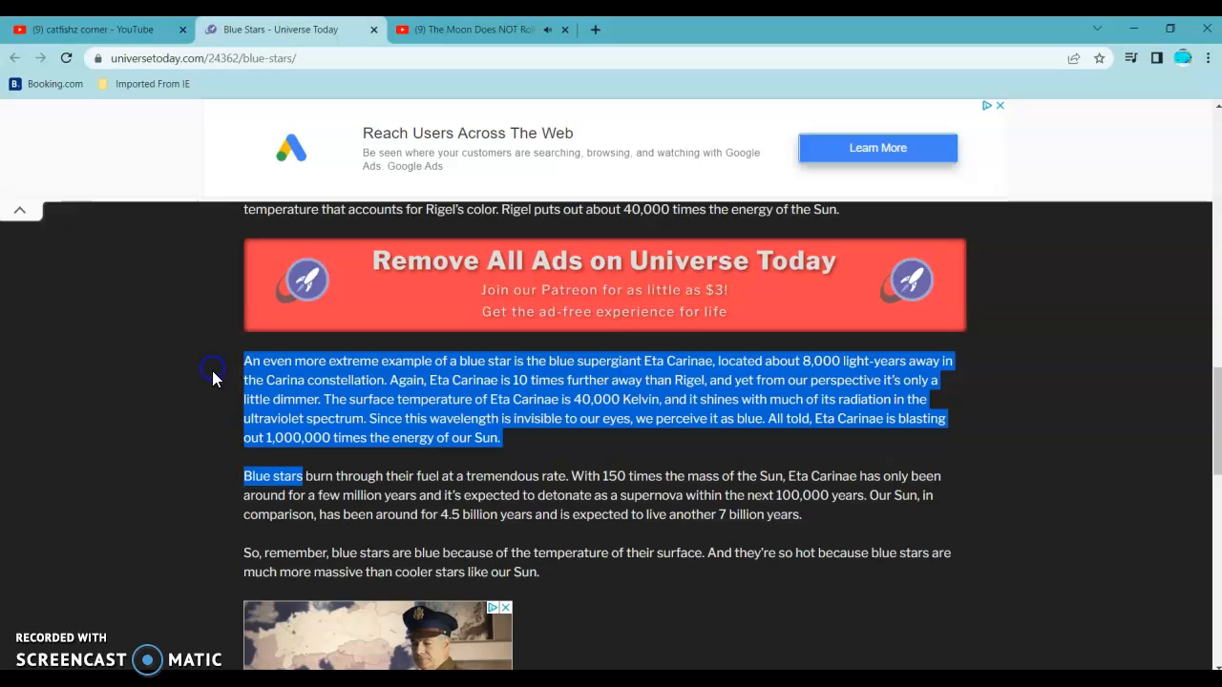
{"action": "left_click", "coordinate": [242, 423]}
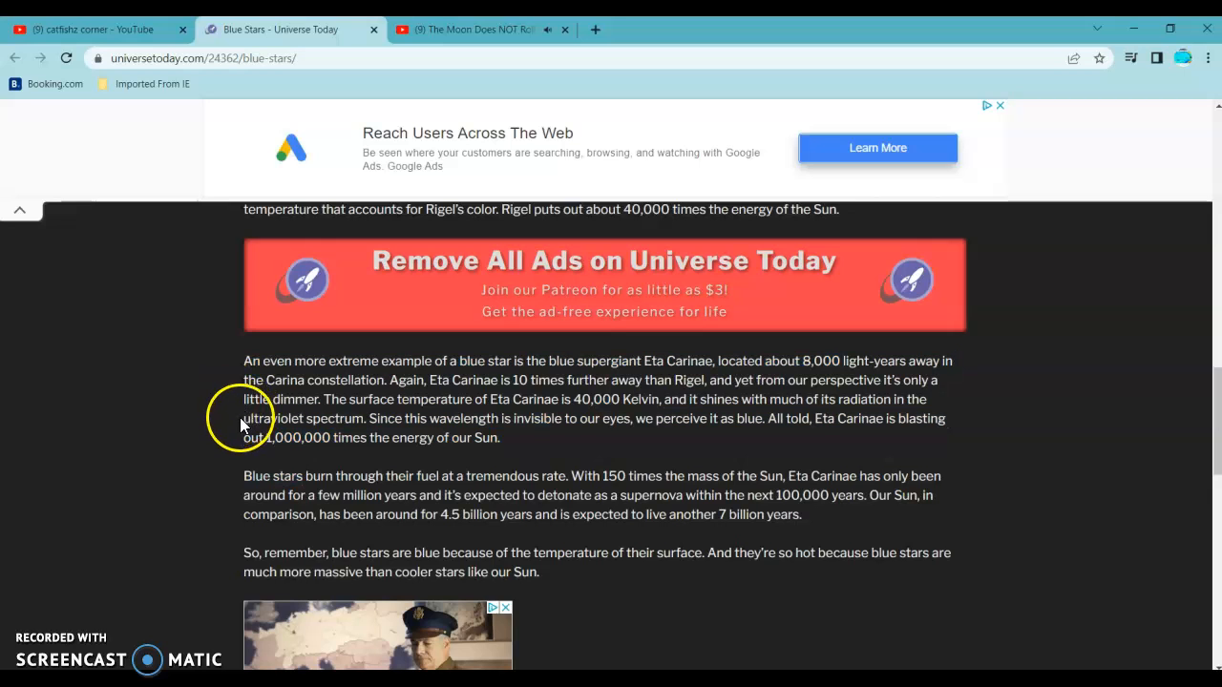
{"action": "left_click_drag", "start_coordinate": [244, 418], "coordinate": [330, 418]}
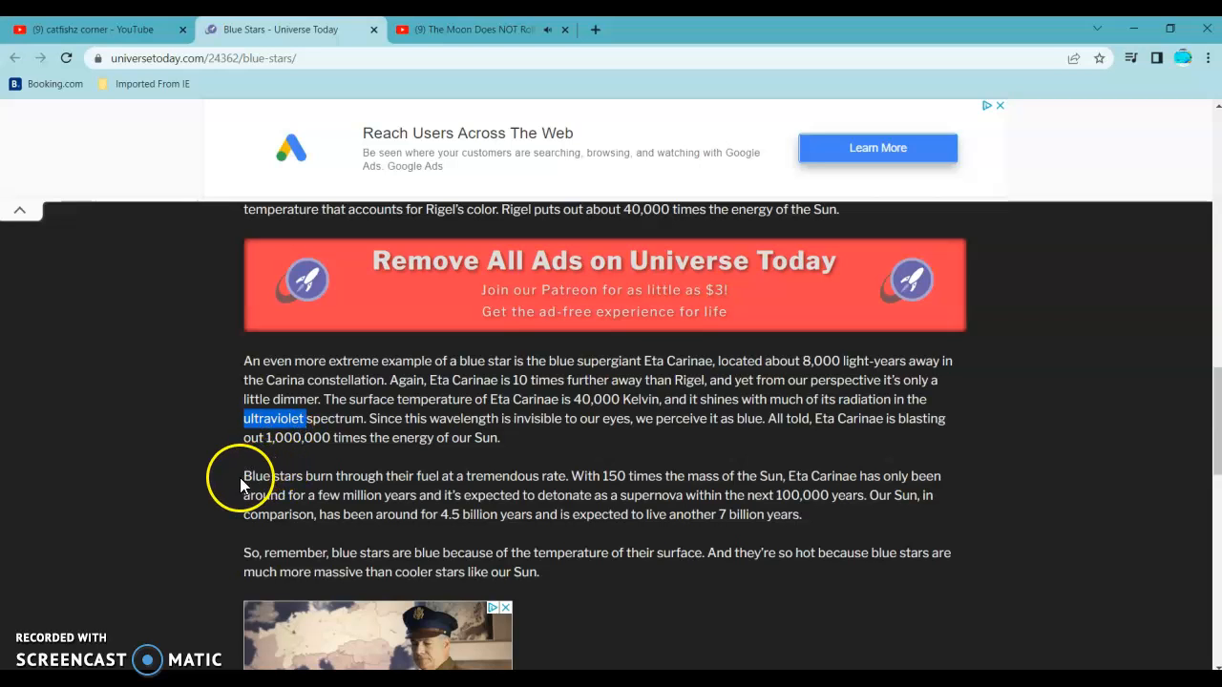
{"action": "double_click", "coordinate": [263, 476]}
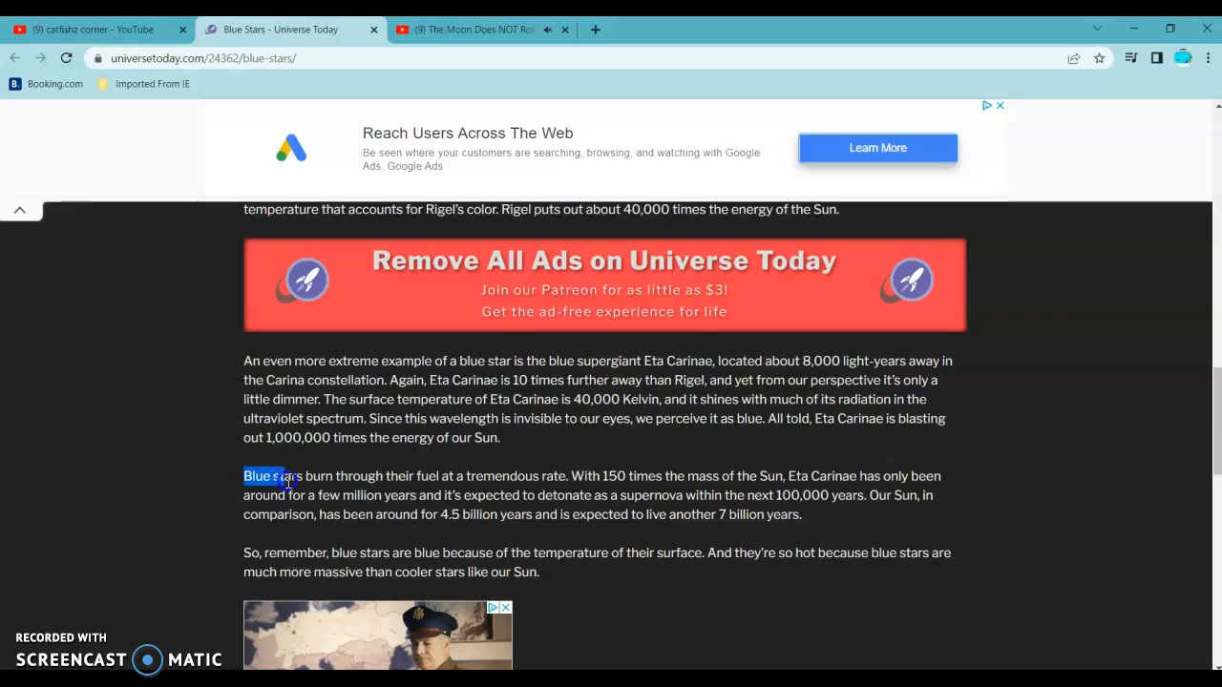
Step: Highlight the 'Blue stars burn through their fuel' paragraph, then return to the YouTube post
{"action": "left_click_drag", "start_coordinate": [296, 476], "coordinate": [940, 476]}
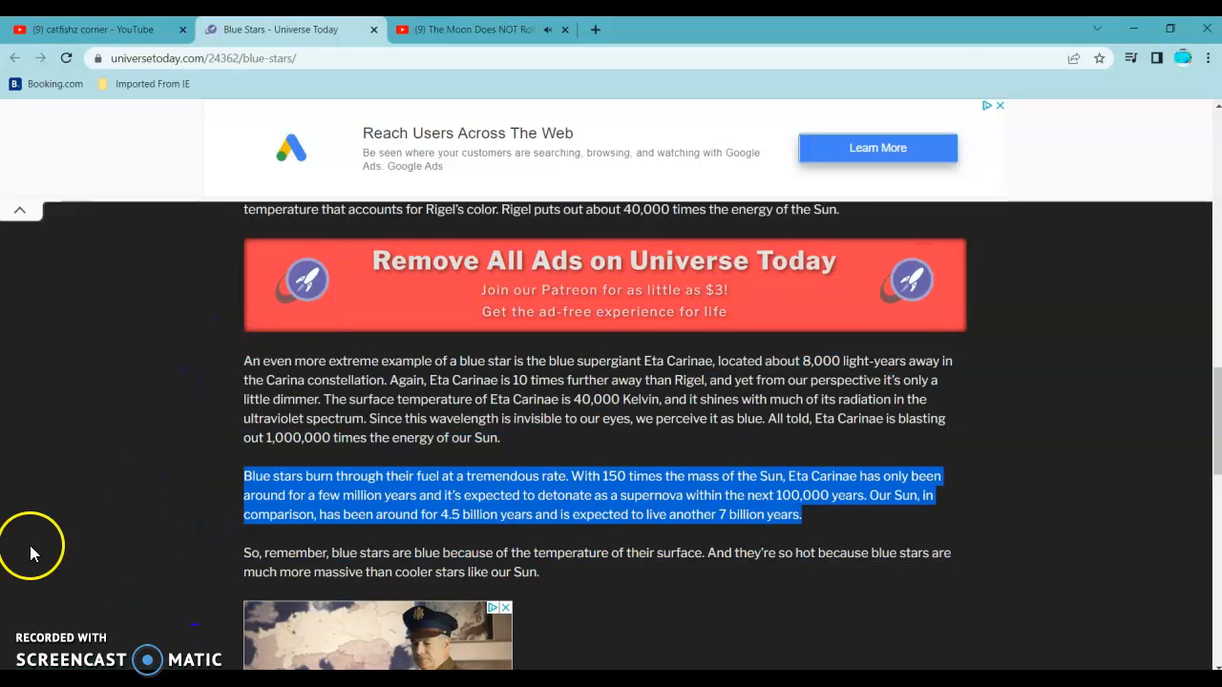
{"action": "mouse_move", "coordinate": [153, 449]}
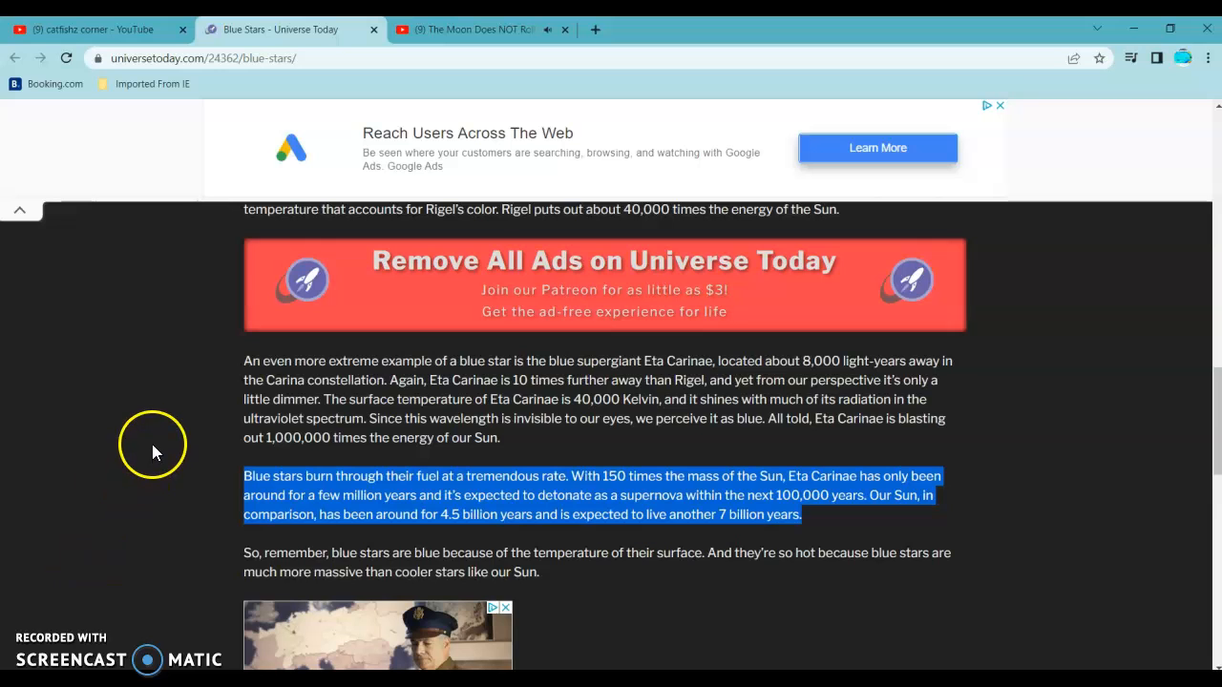
{"action": "mouse_move", "coordinate": [151, 270]}
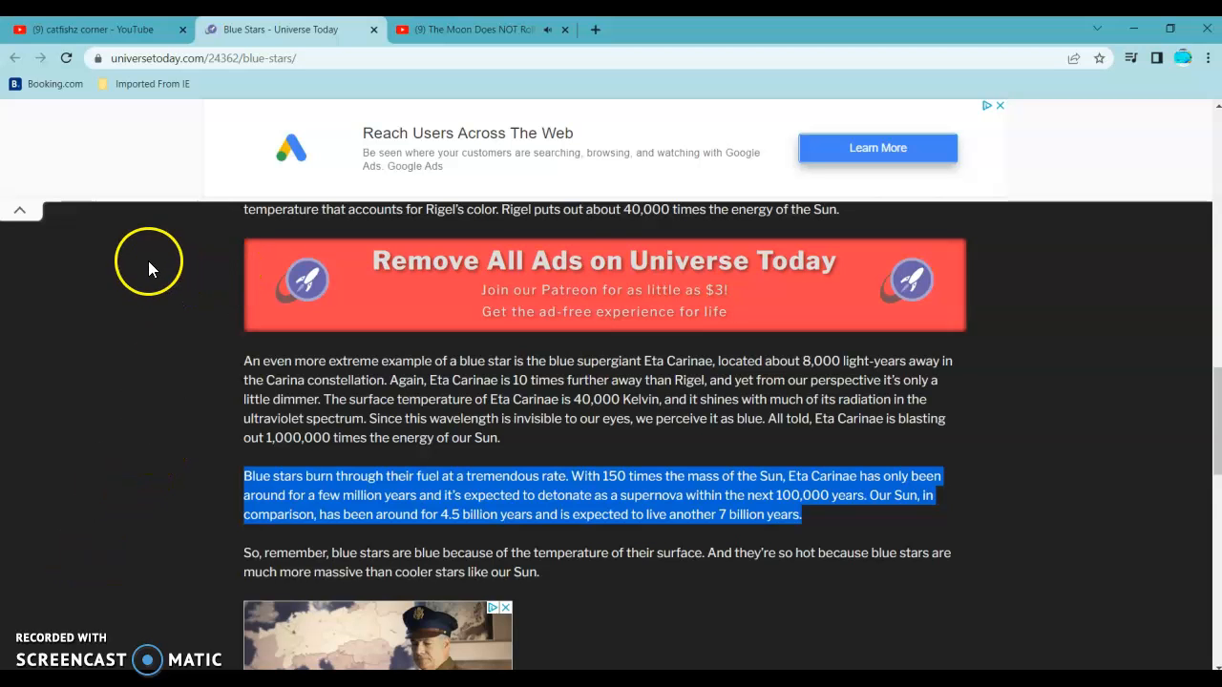
{"action": "left_click", "coordinate": [93, 29]}
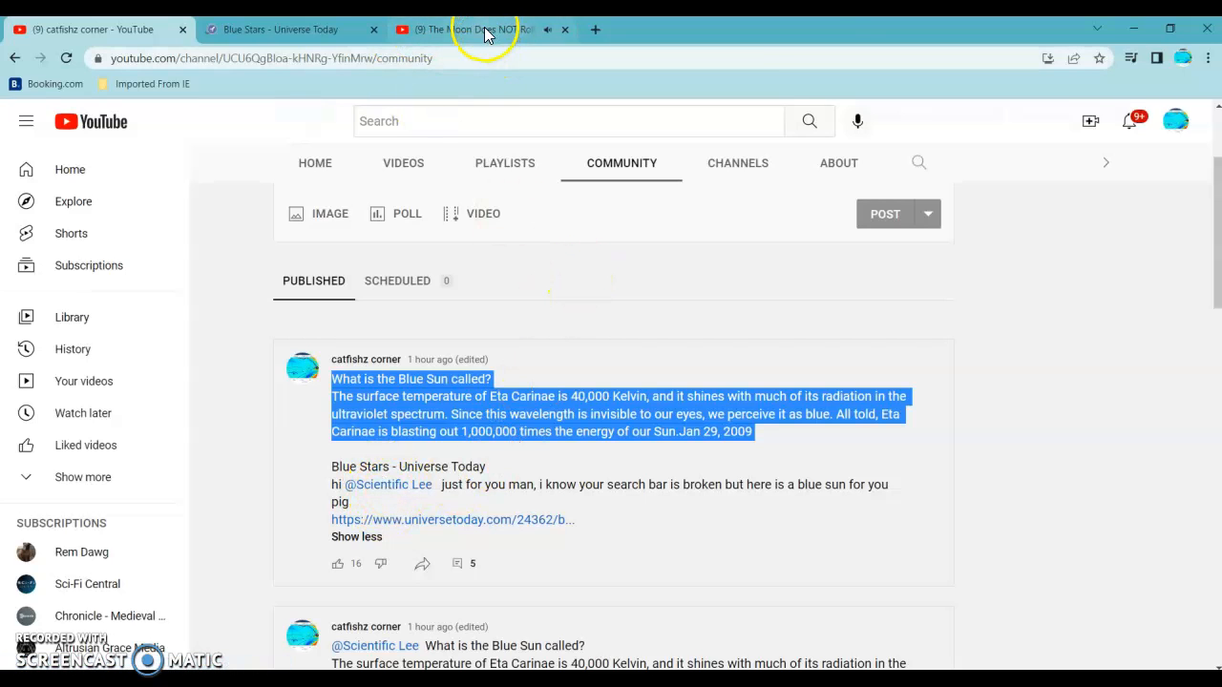
Step: View the 'Moon Does NOT Roll' video near its end, then return to Blue Stars
{"action": "left_click", "coordinate": [468, 29]}
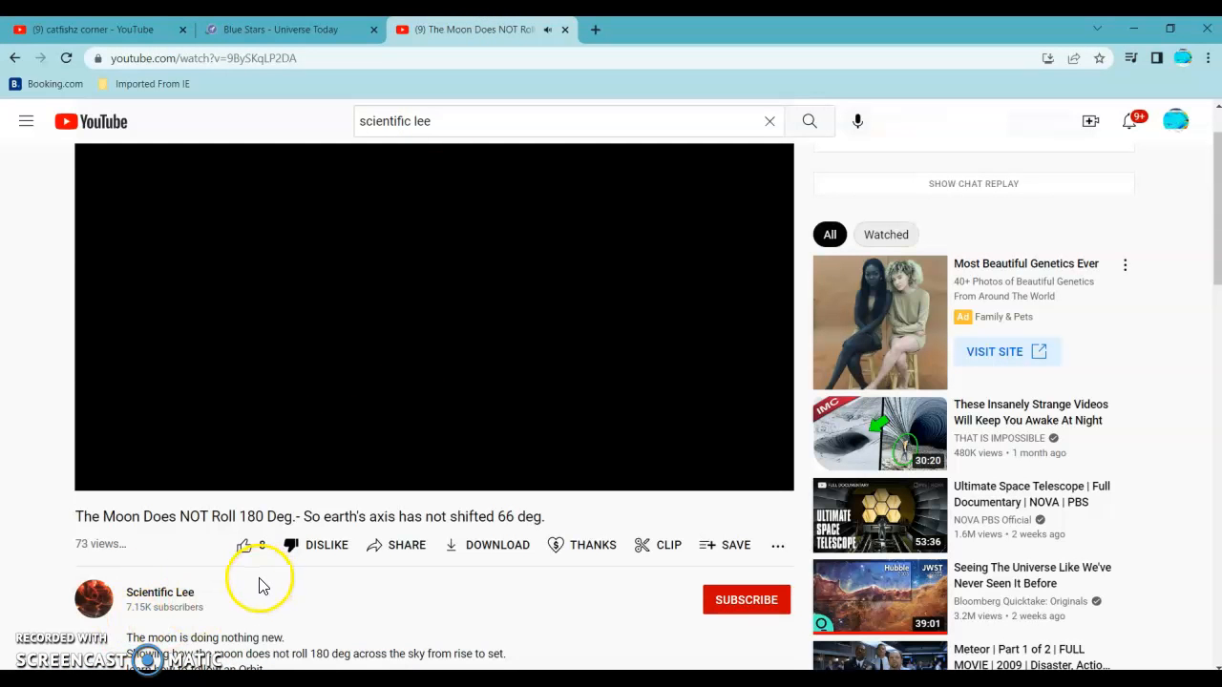
{"action": "left_click", "coordinate": [244, 545]}
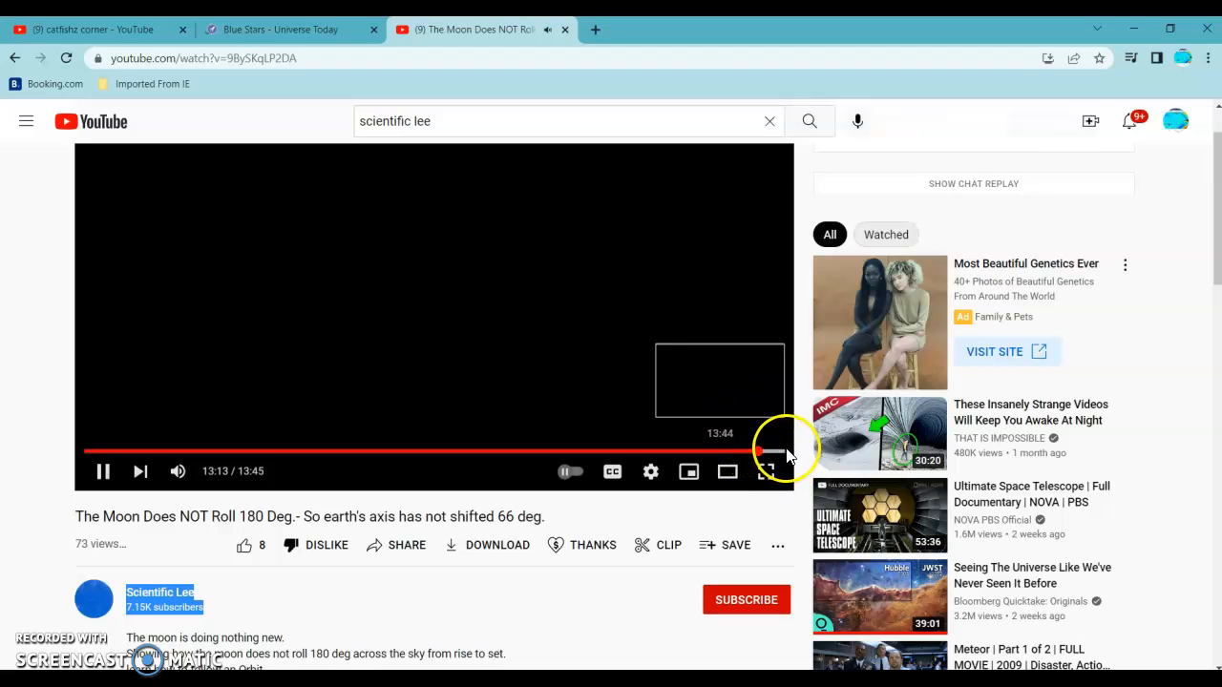
{"action": "left_click", "coordinate": [289, 30]}
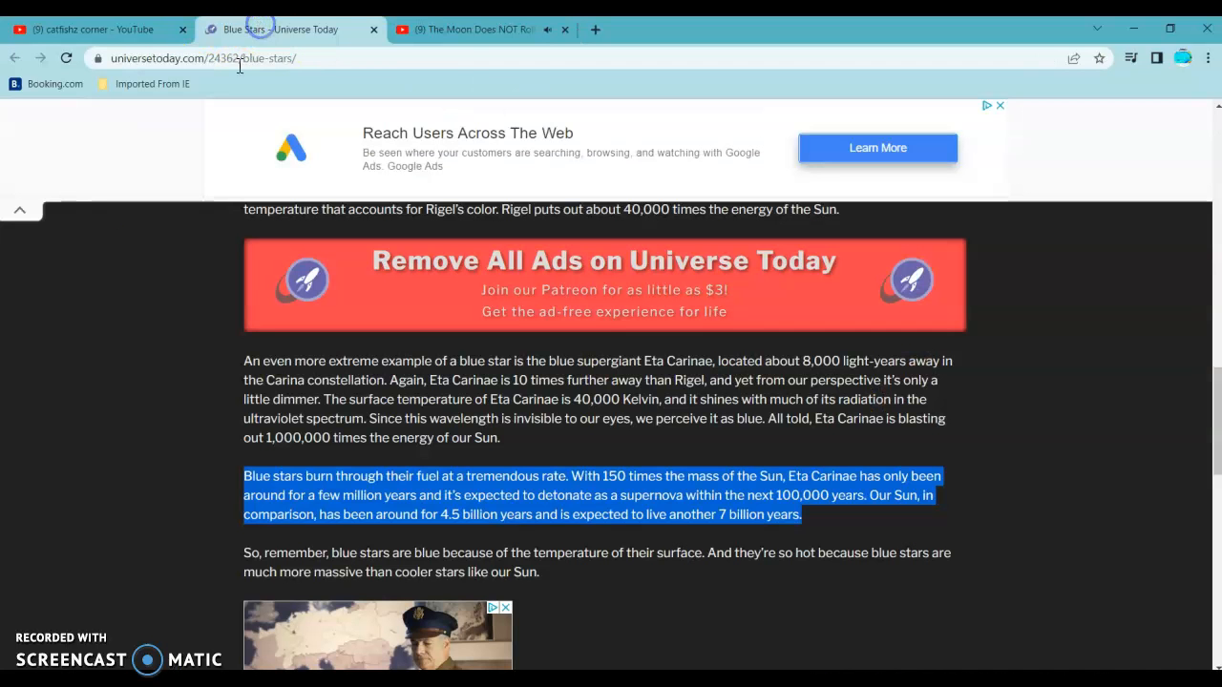
Step: Highlight only the sentence about the Sun's 4.5 billion years and 7 billion more
{"action": "left_click", "coordinate": [229, 516]}
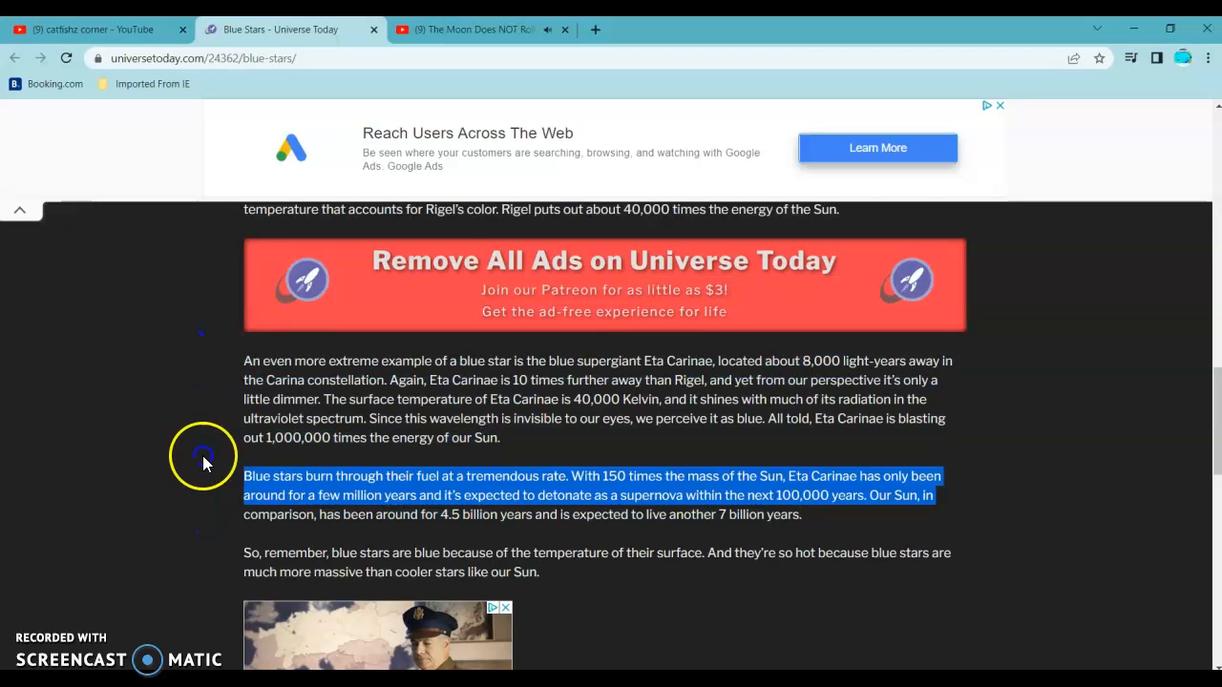
{"action": "left_click_drag", "start_coordinate": [202, 456], "coordinate": [538, 572]}
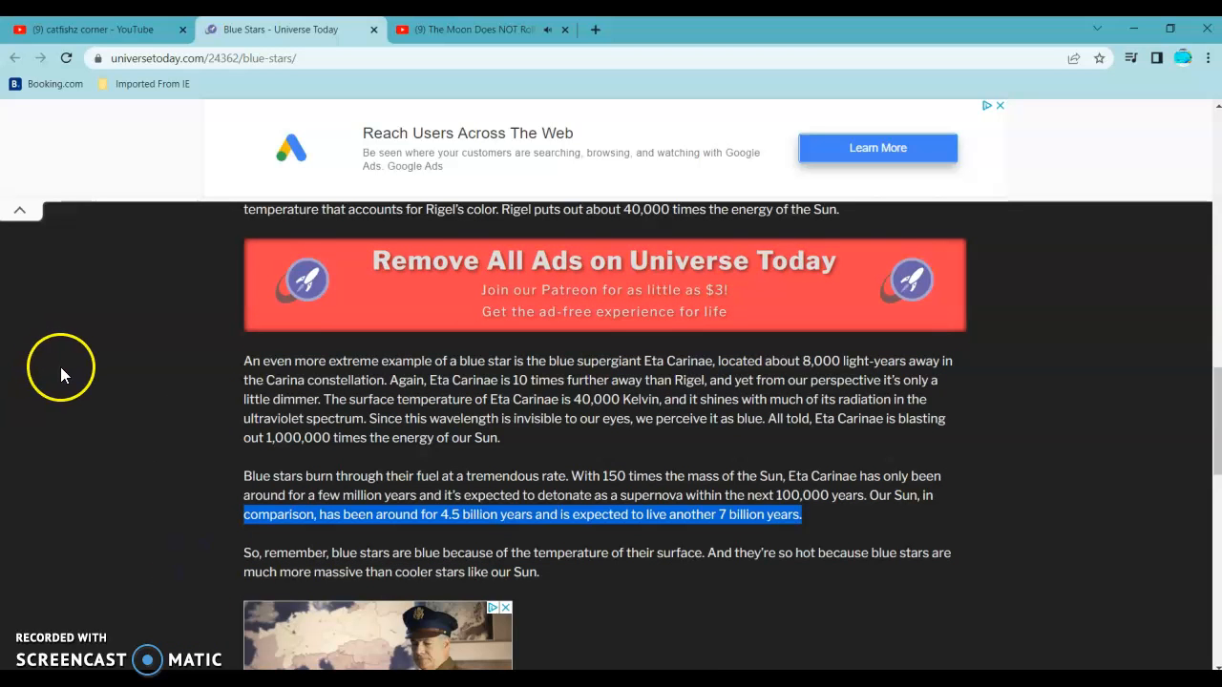
{"action": "mouse_move", "coordinate": [148, 344]}
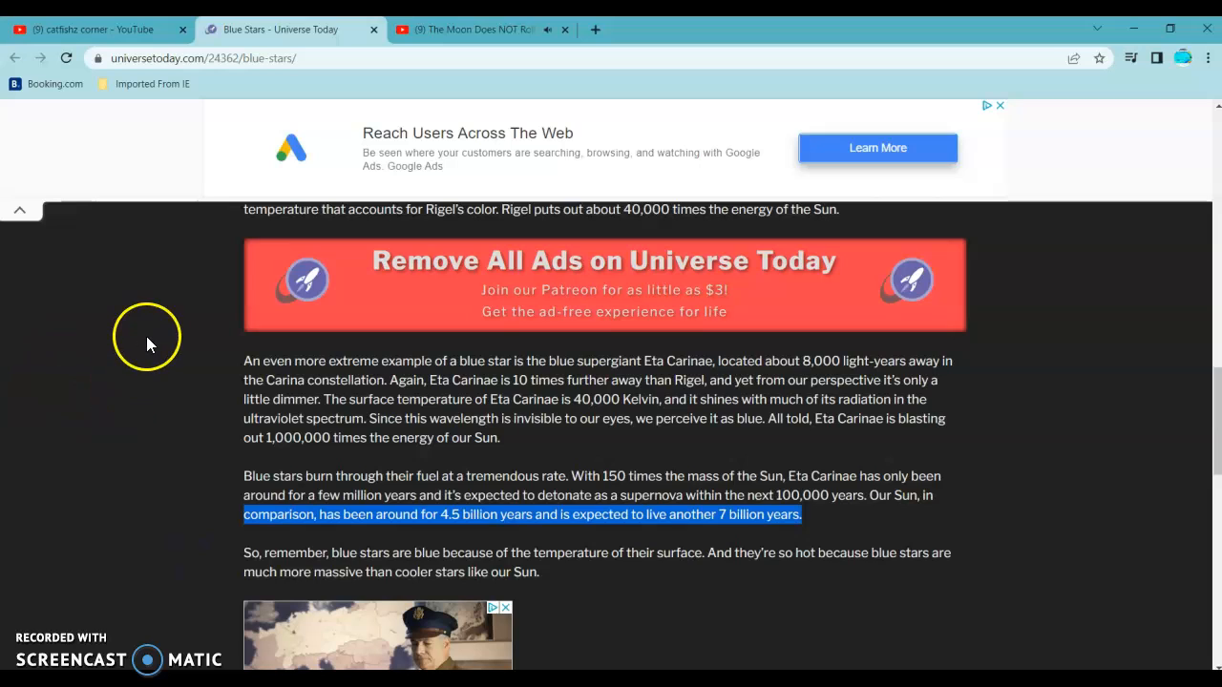
{"action": "mouse_move", "coordinate": [122, 143]}
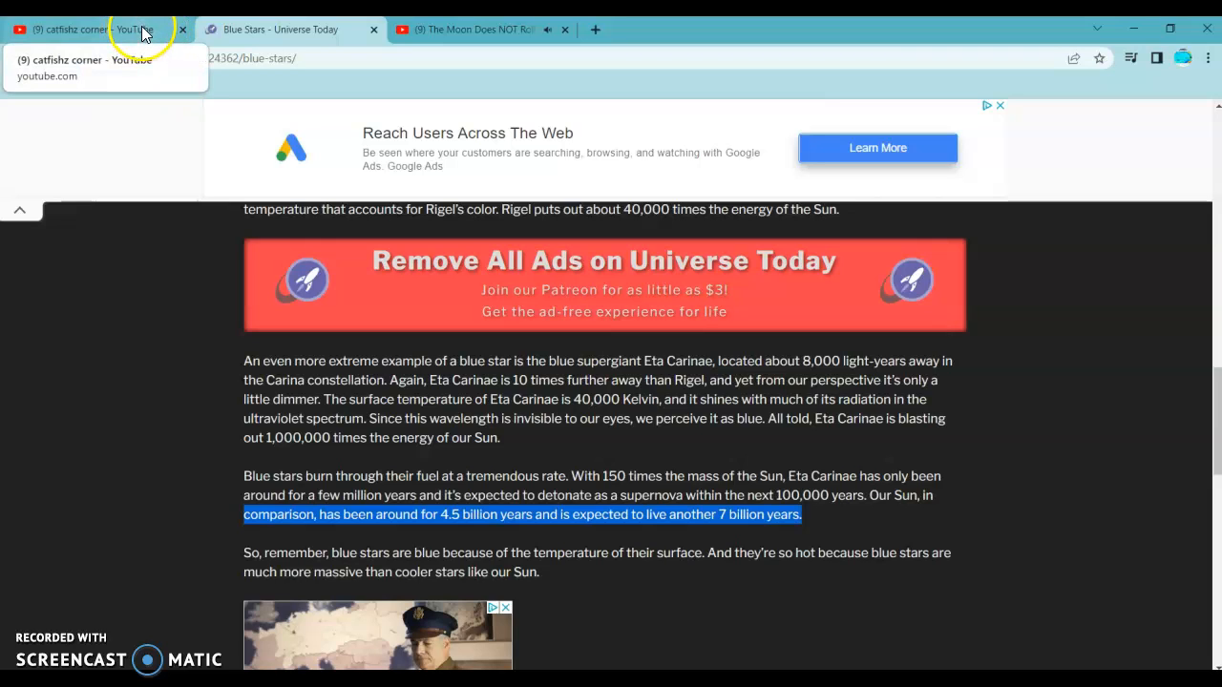
{"action": "mouse_move", "coordinate": [544, 29]}
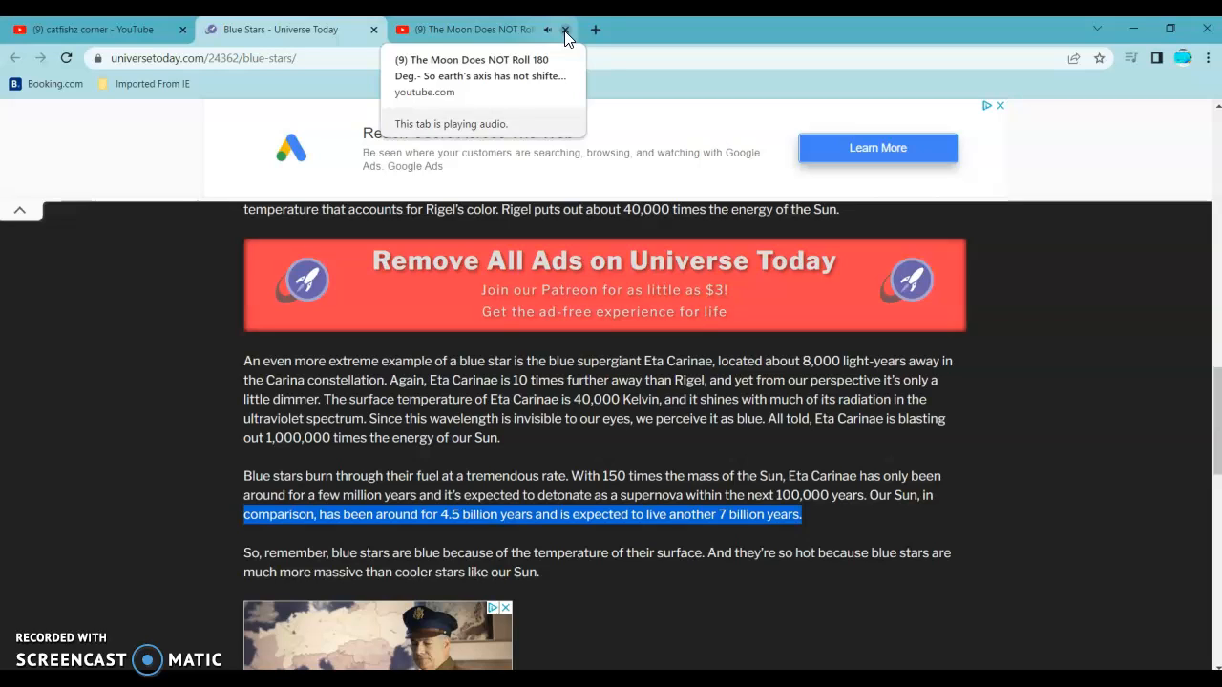
Step: Close the 'Moon Does NOT Roll' YouTube tab
{"action": "left_click", "coordinate": [566, 29]}
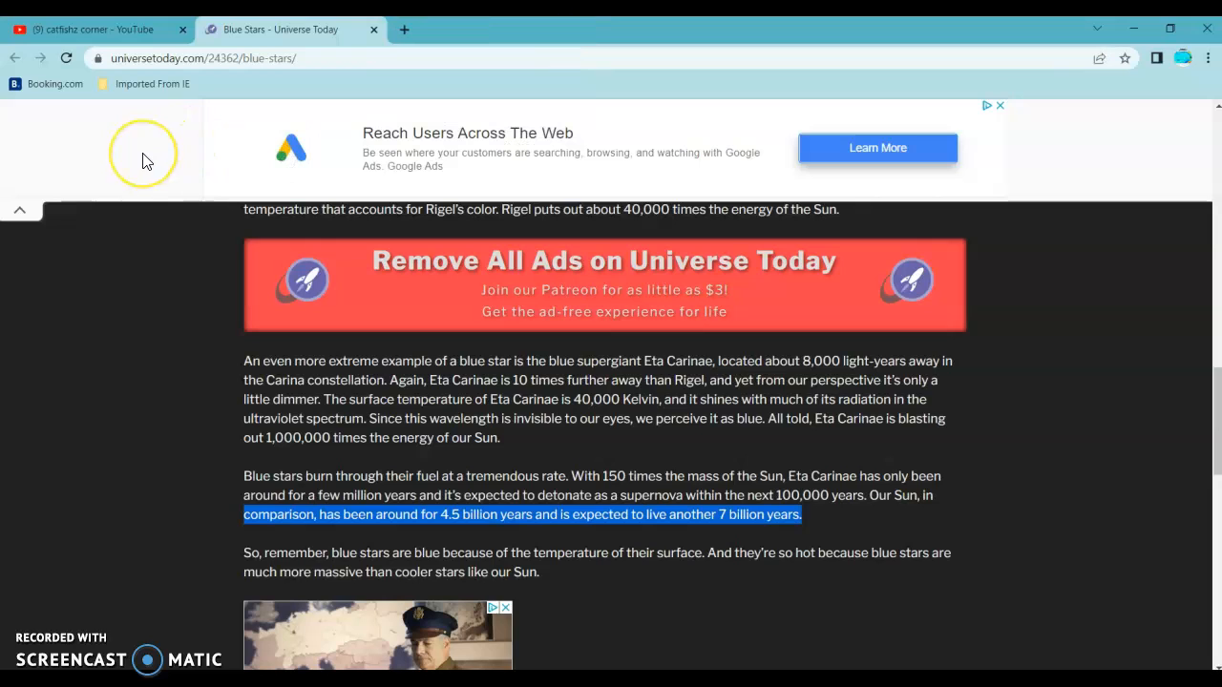
{"action": "mouse_move", "coordinate": [148, 620]}
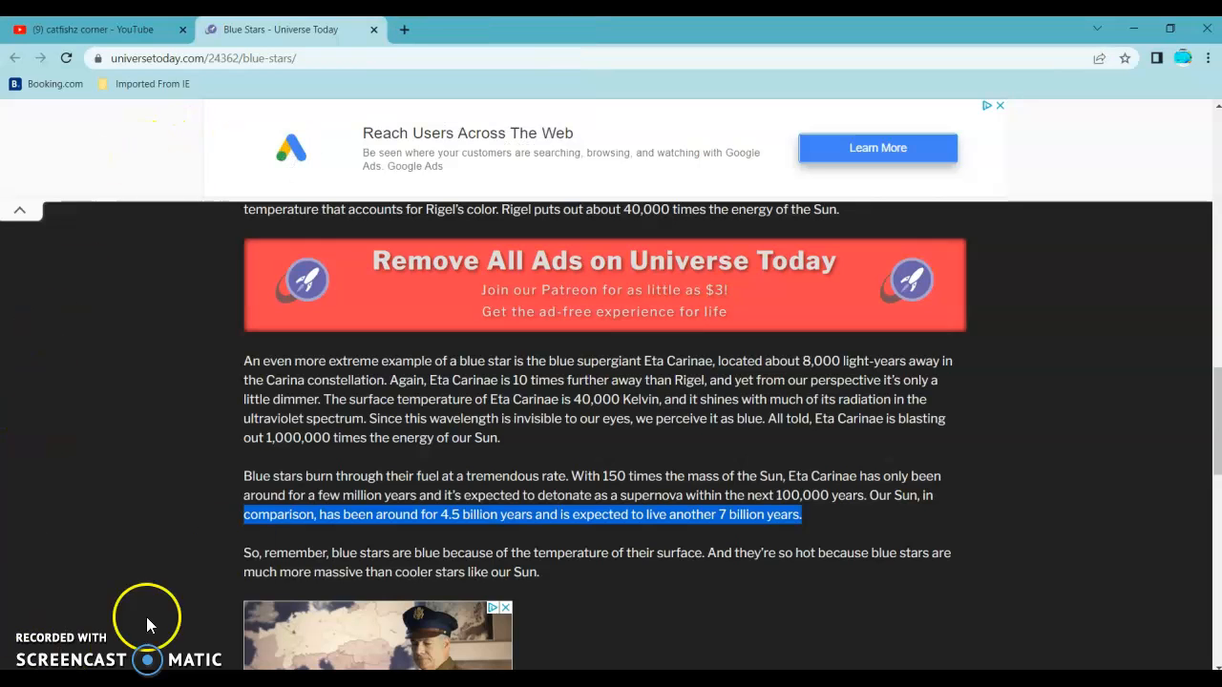
{"action": "mouse_move", "coordinate": [297, 467]}
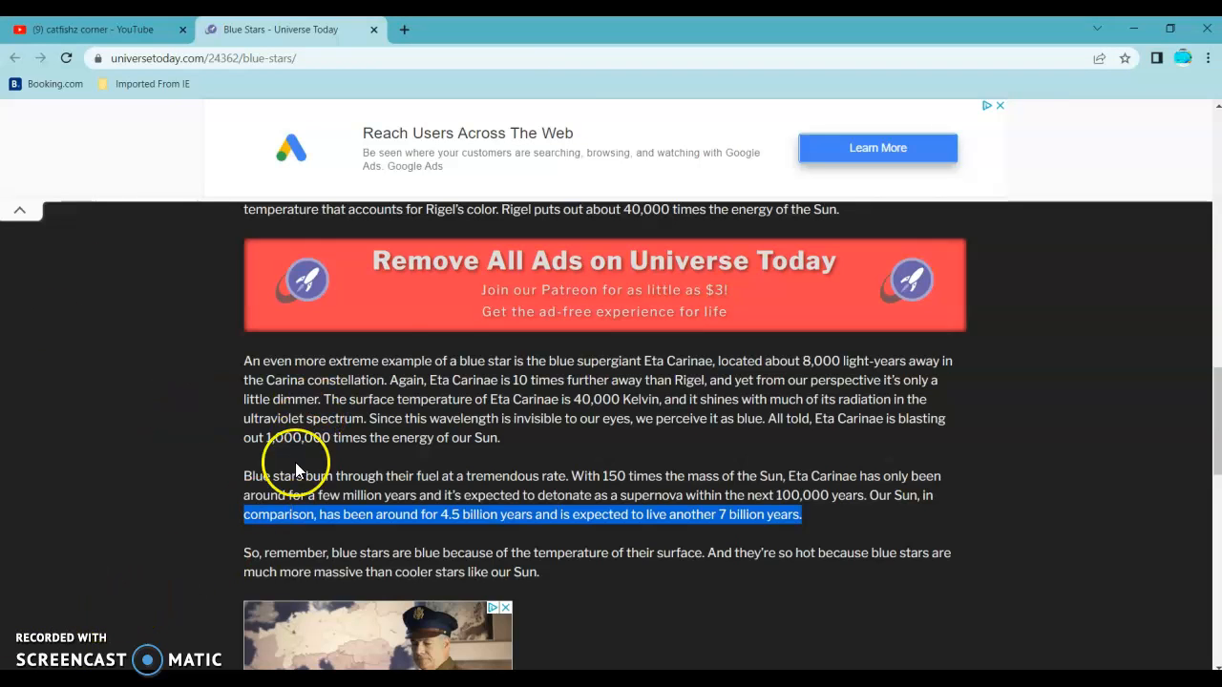
{"action": "mouse_move", "coordinate": [477, 315]}
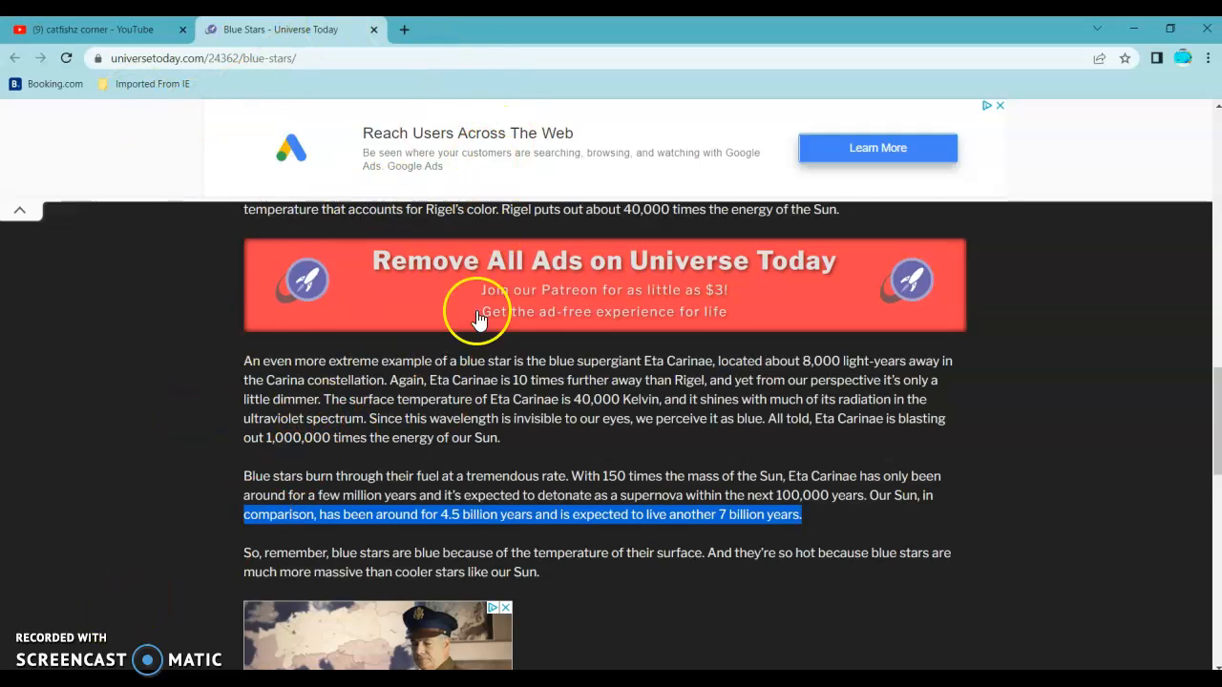
{"action": "mouse_move", "coordinate": [81, 556]}
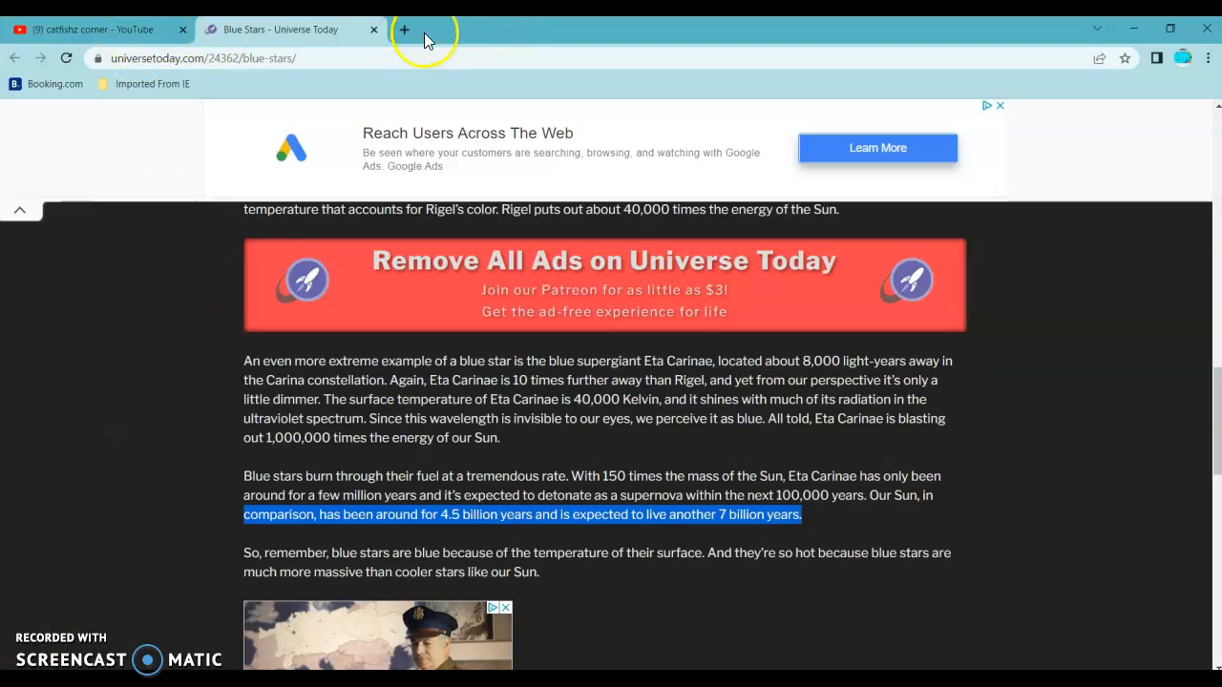
{"action": "mouse_move", "coordinate": [331, 326]}
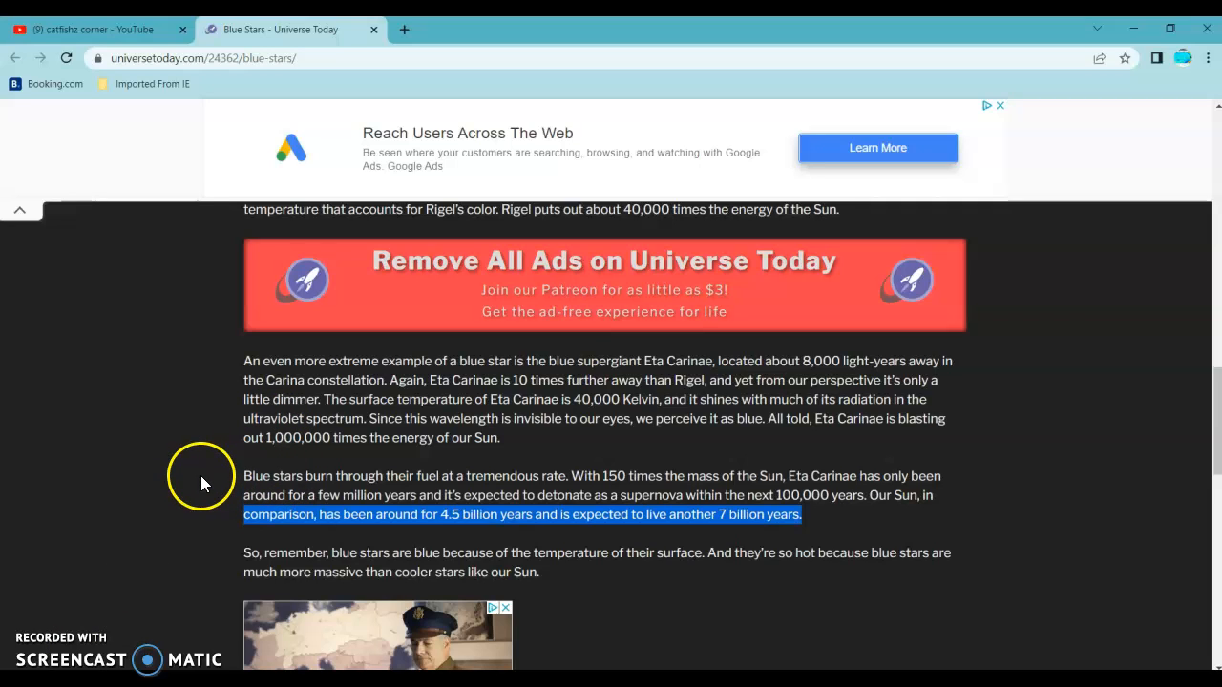
{"action": "mouse_move", "coordinate": [315, 485]}
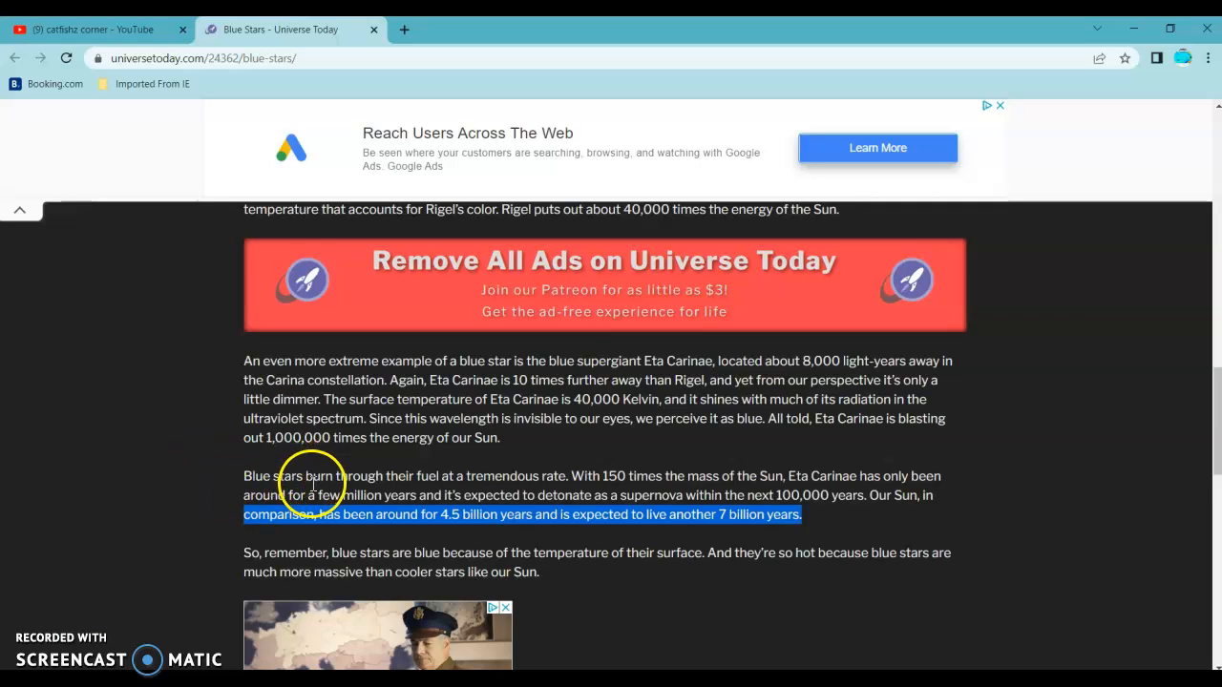
{"action": "mouse_move", "coordinate": [177, 501]}
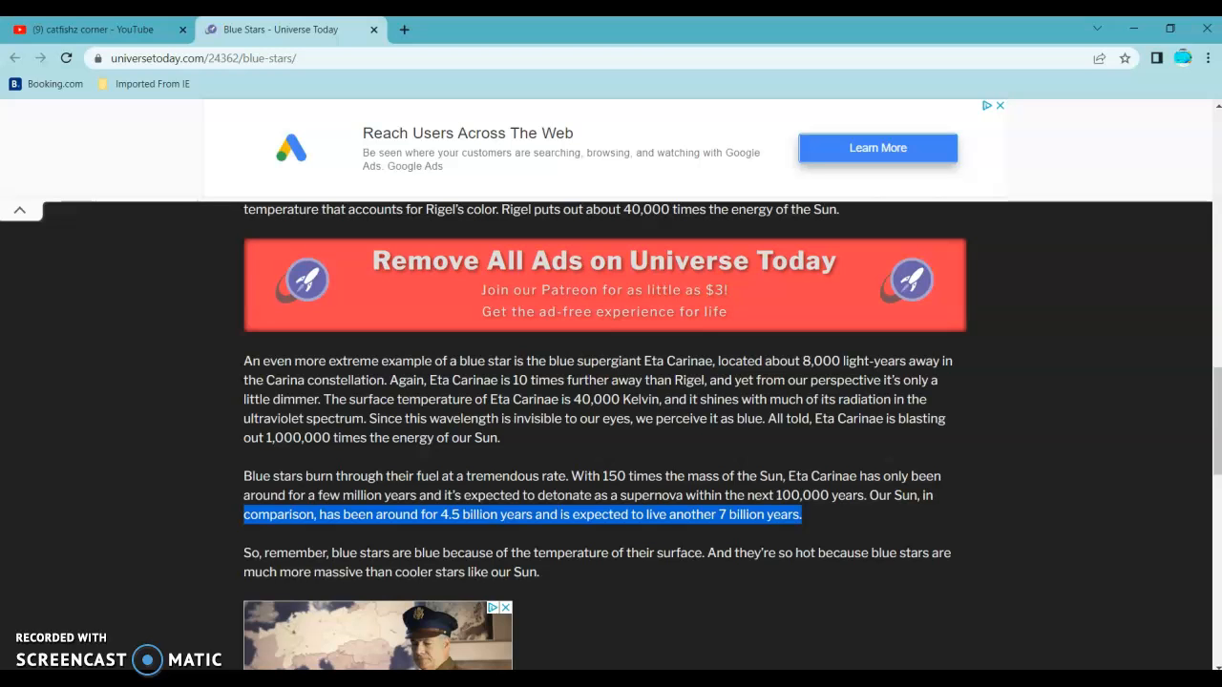
Step: Switch to YouTube and exit full-screen playback of the 2006 hallway video
{"action": "left_click", "coordinate": [96, 29]}
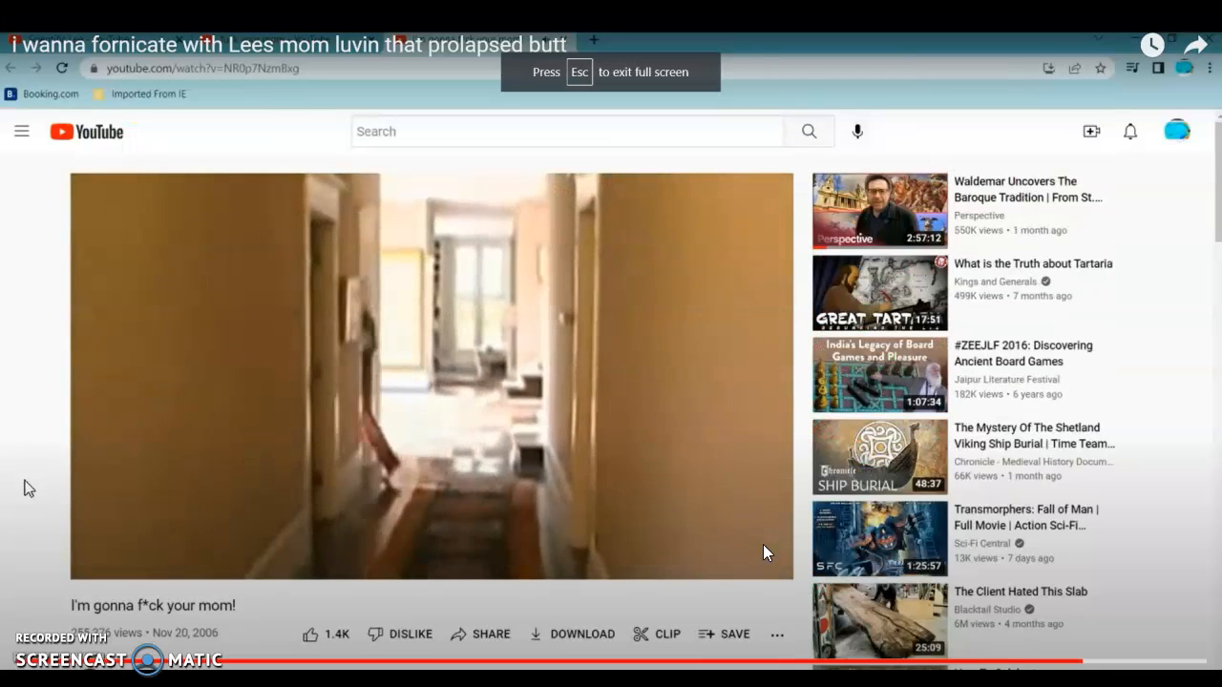
{"action": "key", "text": "Escape"}
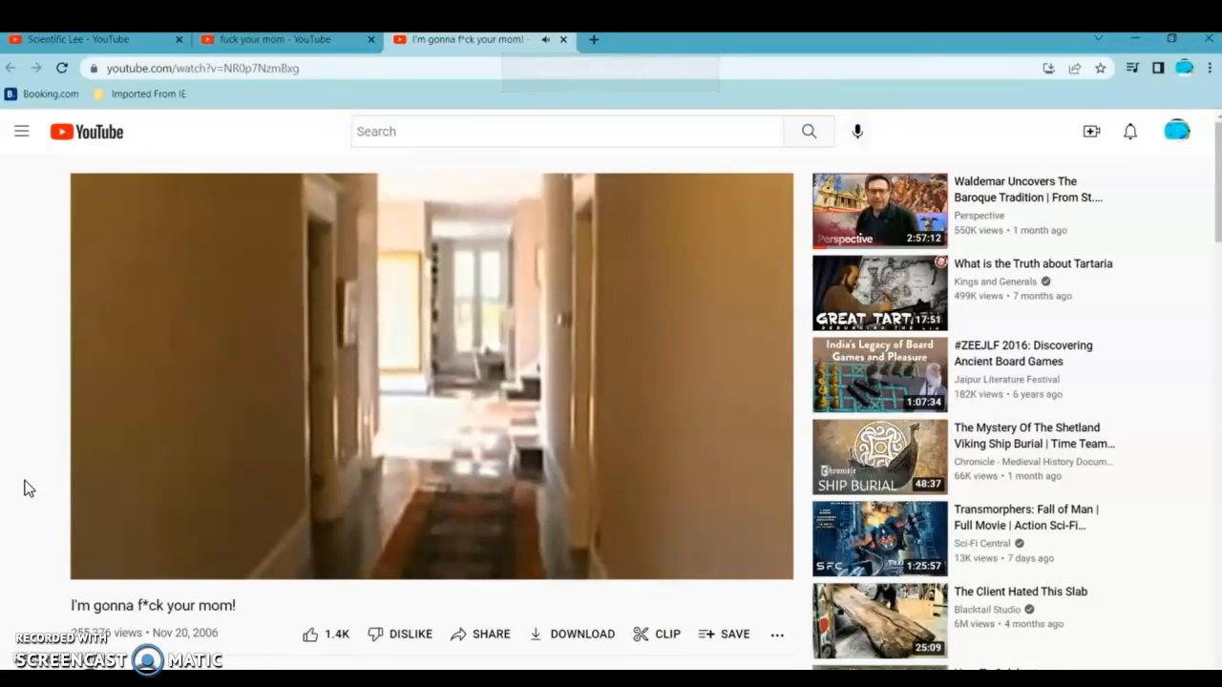